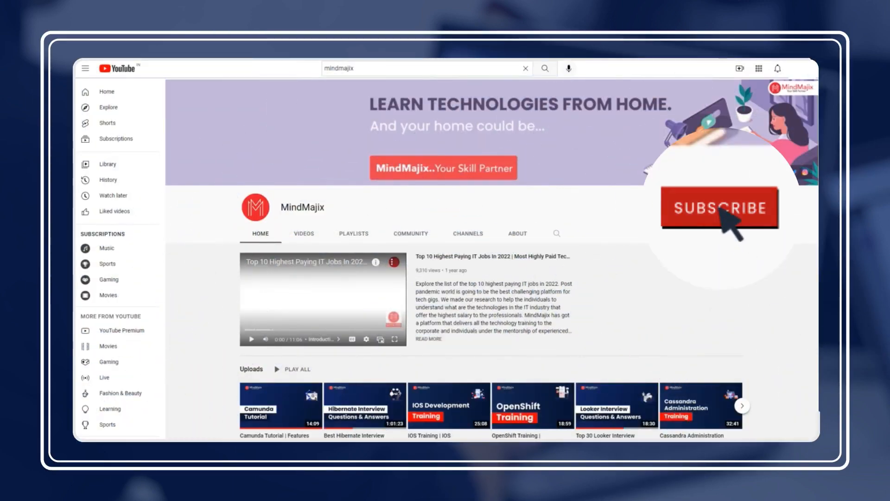
Open SQL-Server-Sample-Database.zip in Downloads and scroll through the BikeStores load data script.
left_click(721, 208)
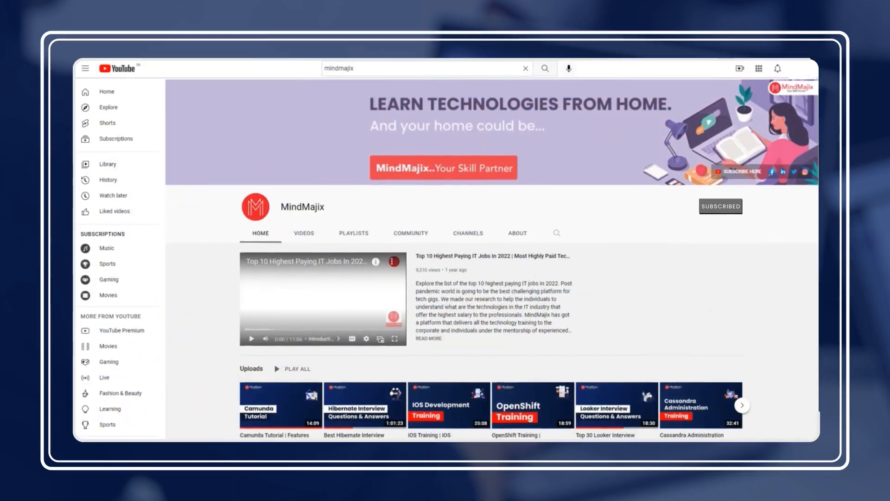
scroll("down", 3)
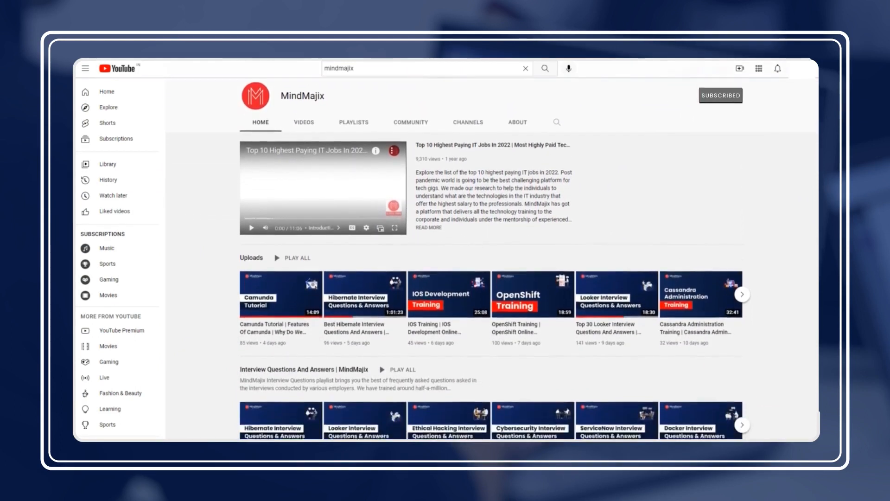
scroll("down", 3)
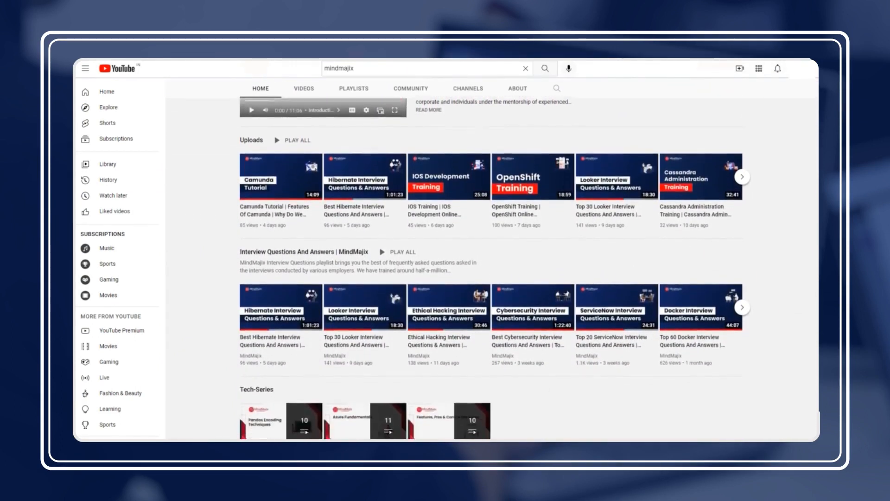
scroll("down", 3)
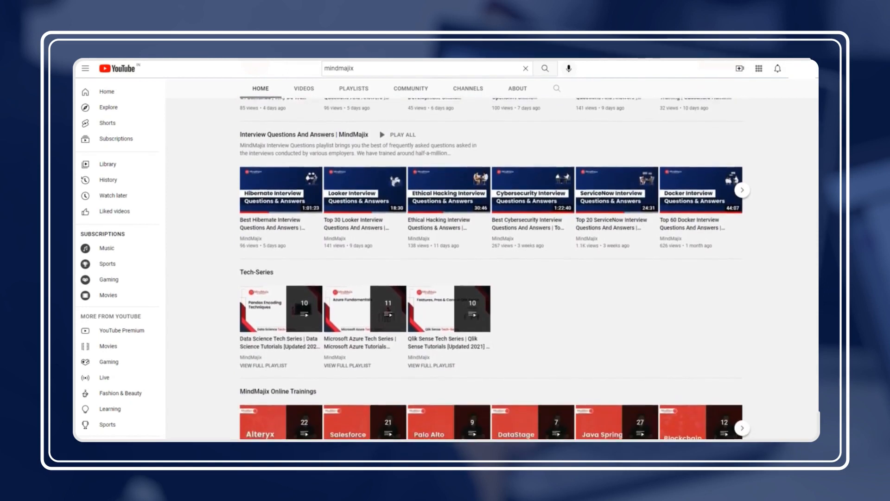
scroll("down", 3)
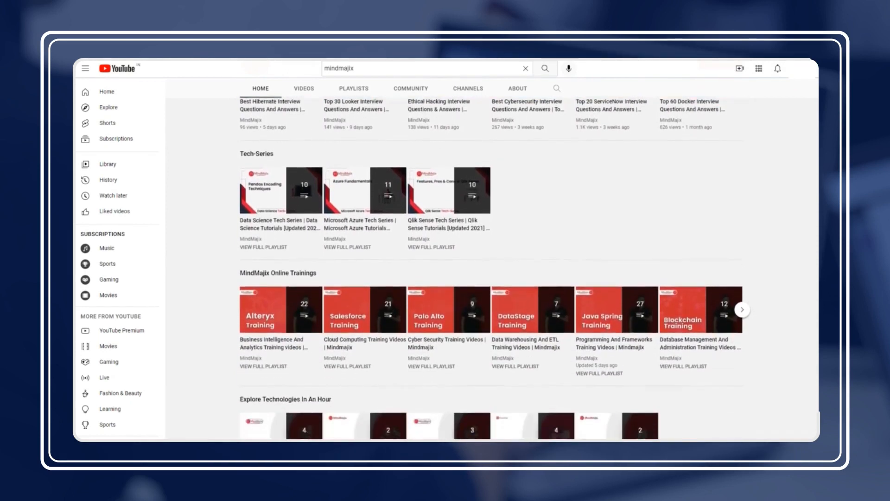
scroll("down", 3)
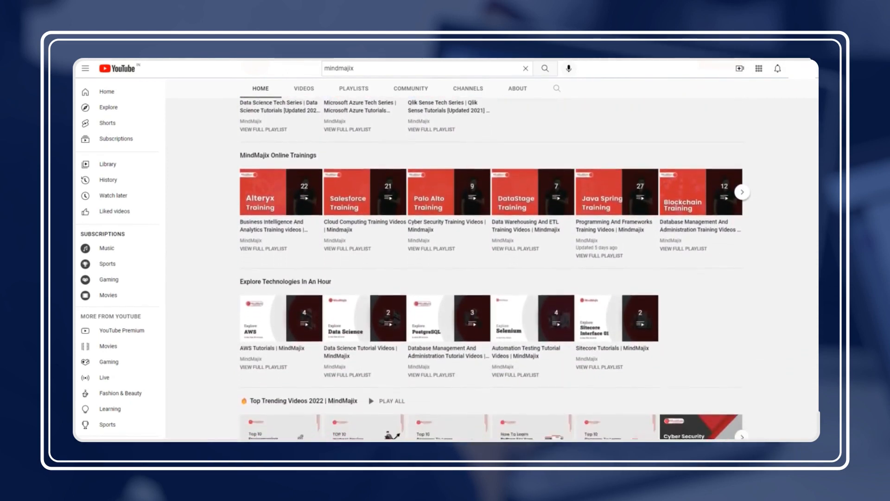
scroll("down", 3)
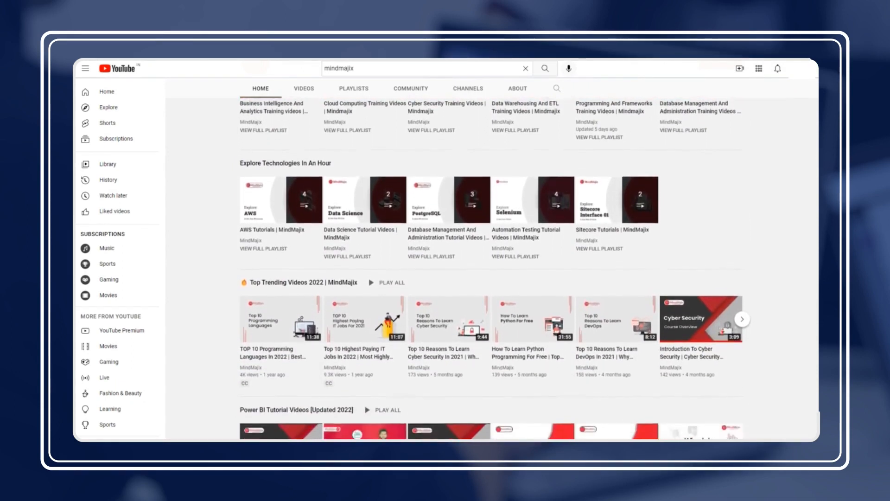
scroll("down", 3)
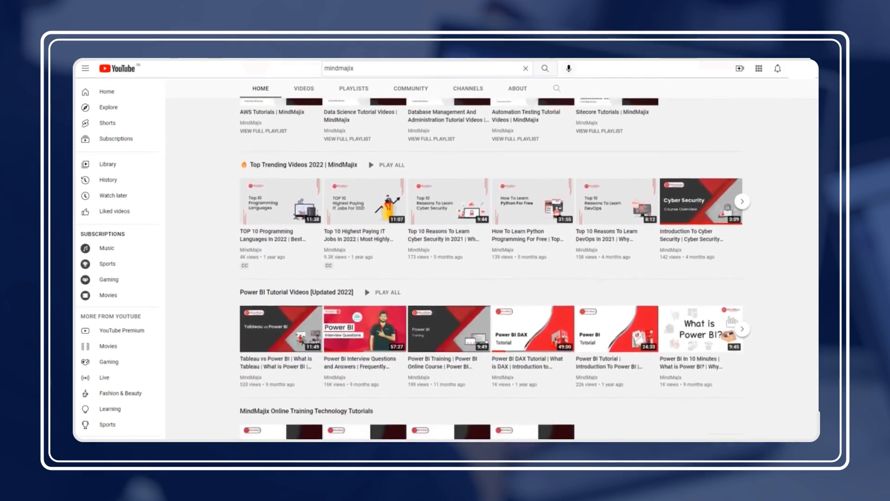
scroll("down", 3)
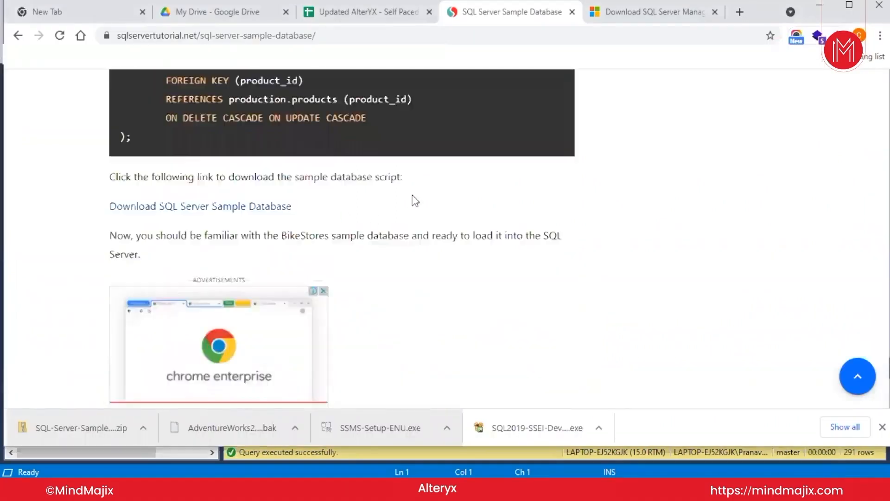
scroll("up", 3)
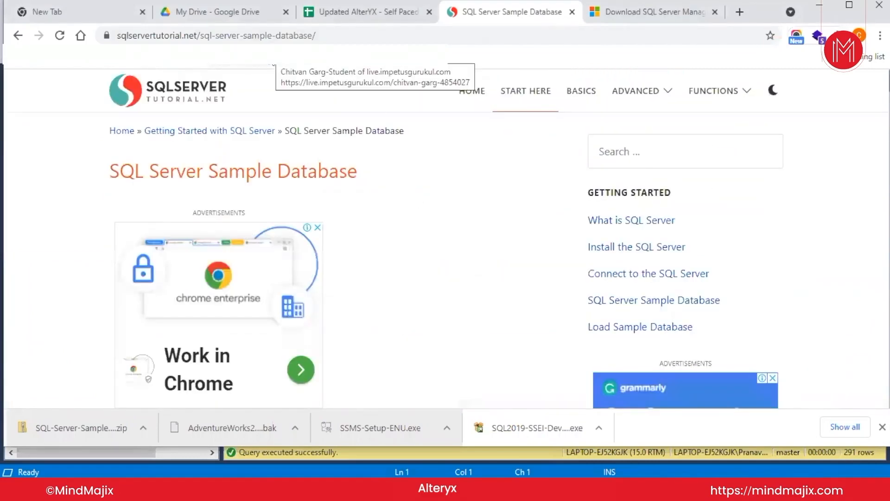
mouse_move(292, 106)
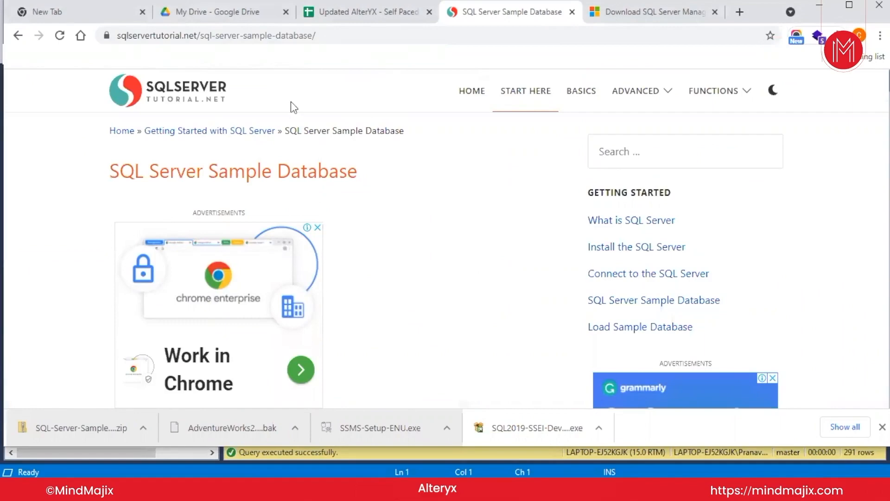
scroll("down", 3)
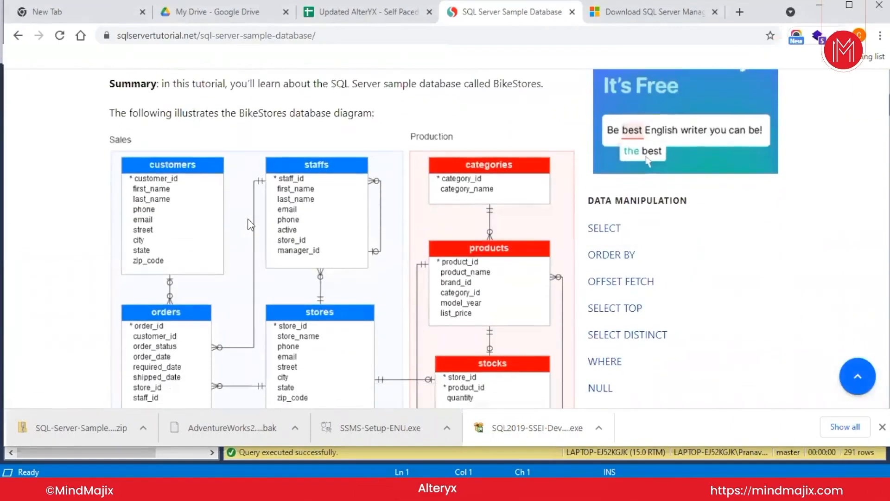
scroll("down", 3)
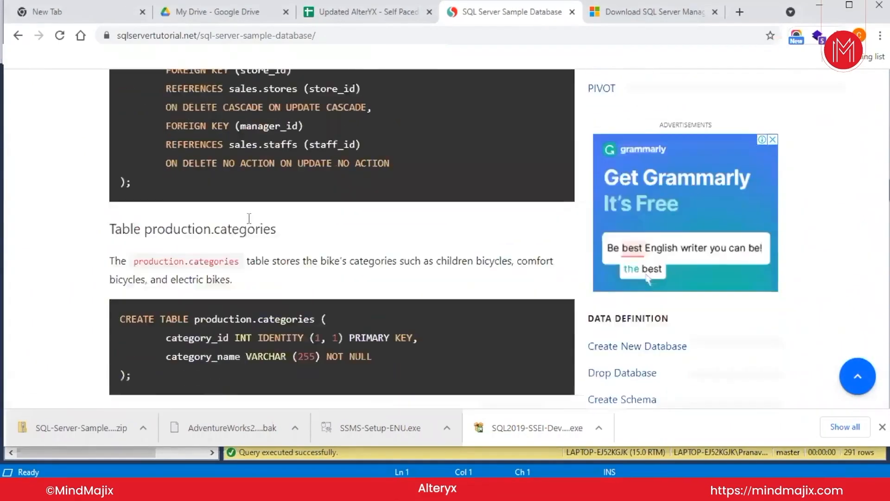
scroll("down", 3)
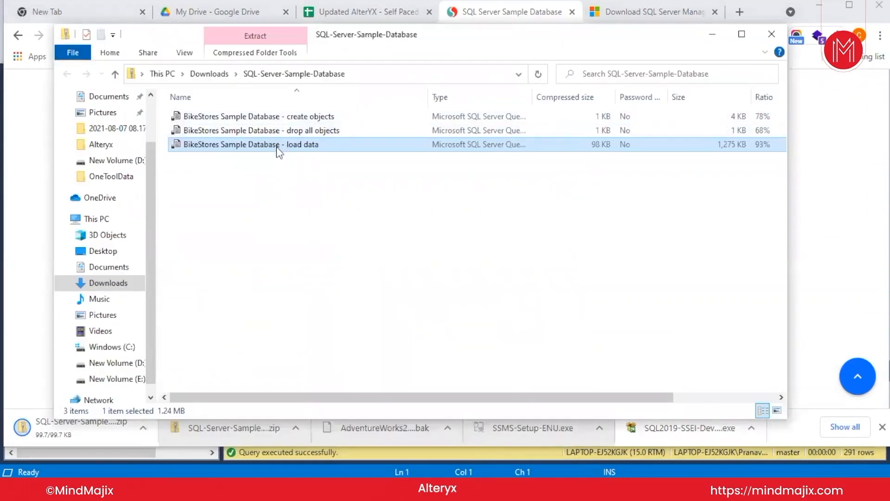
mouse_move(283, 146)
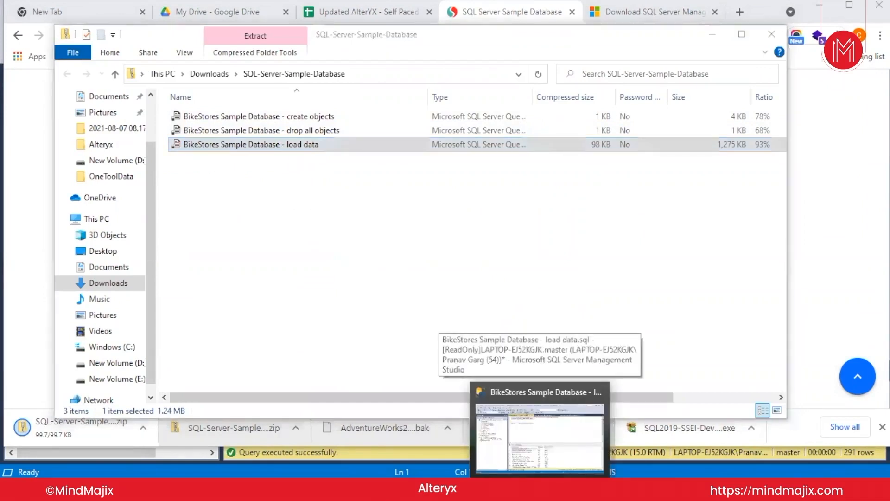
Switch to SSMS and view the BikeStores drop-objects and create-objects scripts.
left_click(538, 437)
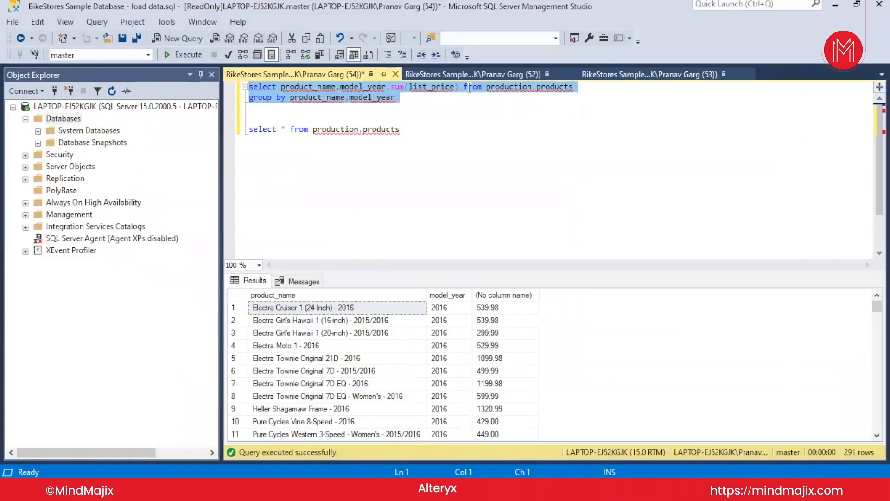
left_click(474, 74)
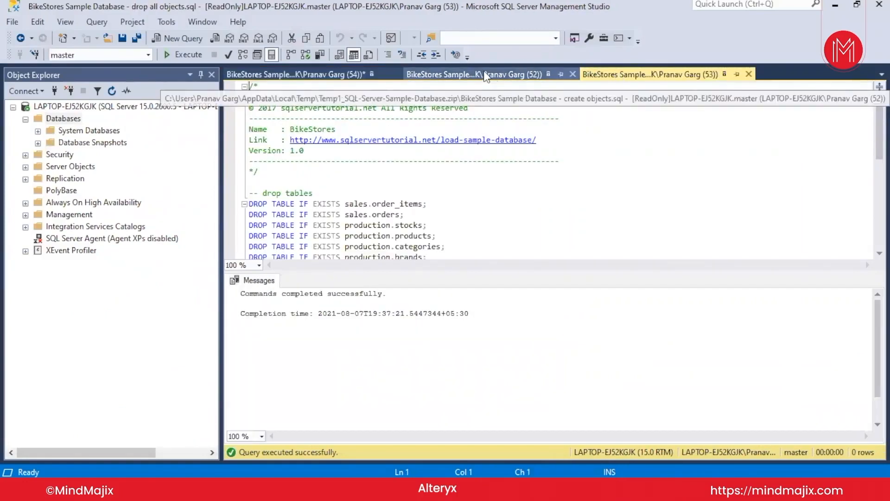
left_click(472, 74)
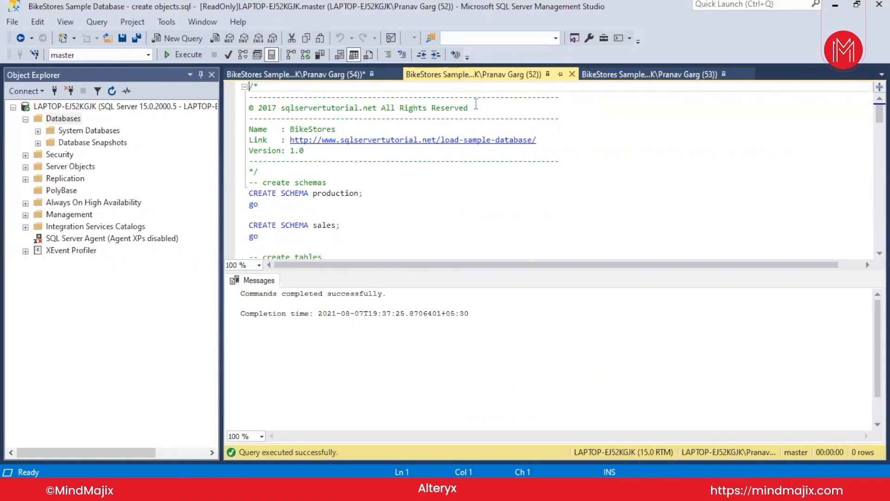
scroll("down", 3)
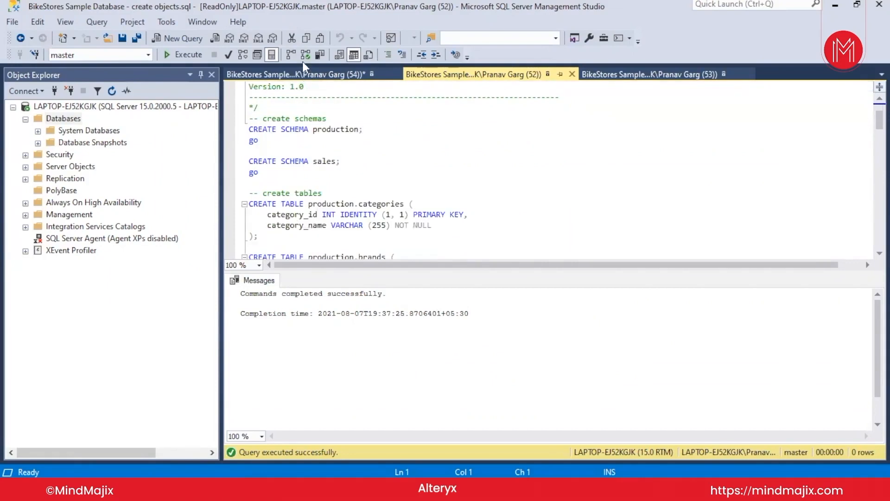
left_click(292, 74)
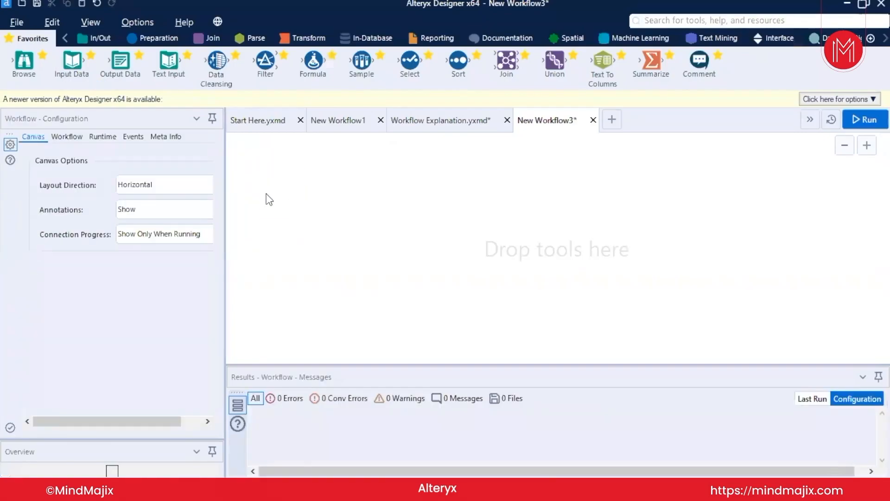
Add an Input Data tool to the canvas and list its database data sources.
left_click_drag(71, 59, 242, 158)
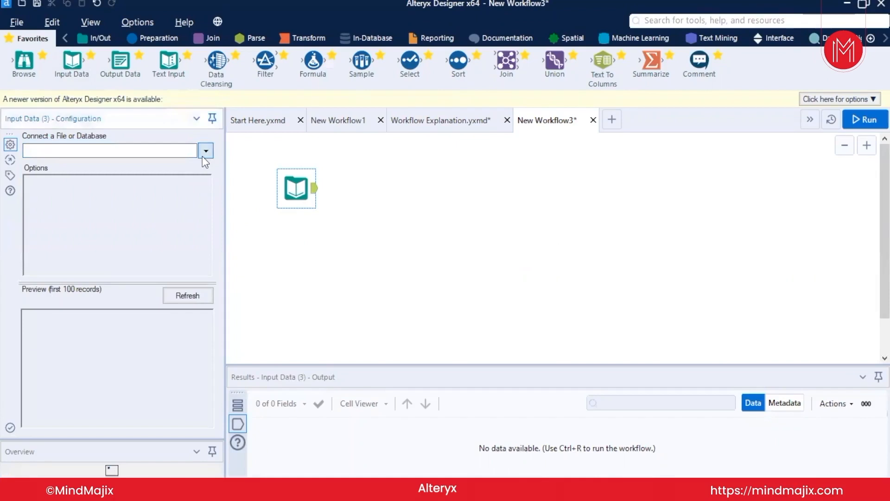
left_click(205, 150)
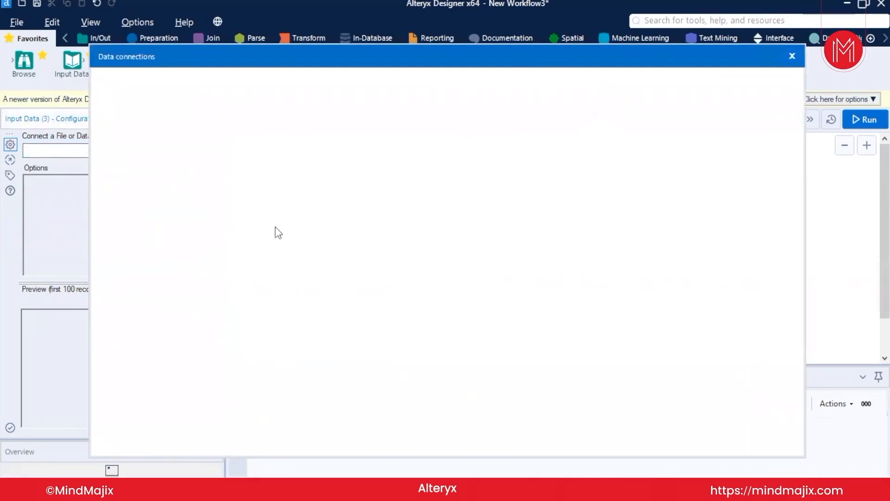
left_click(141, 92)
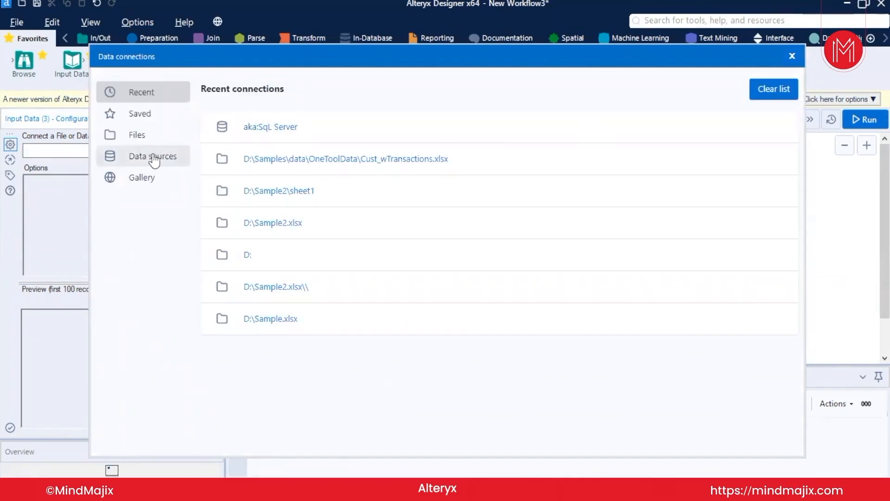
left_click(152, 156)
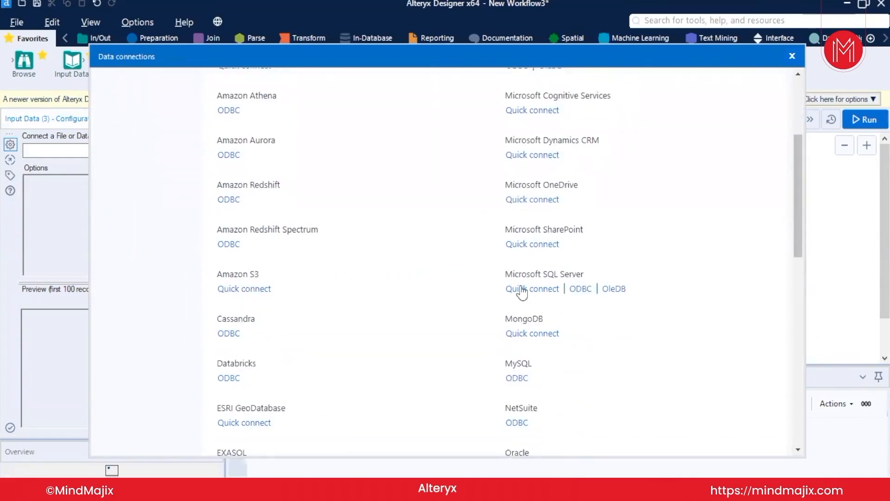
Start a Microsoft SQL Server quick connection named 'SQL Server'.
left_click(792, 57)
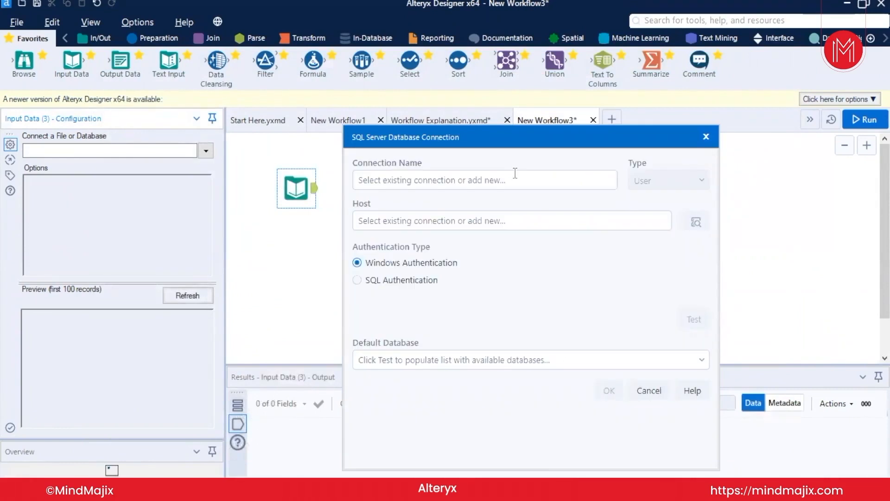
left_click(483, 180)
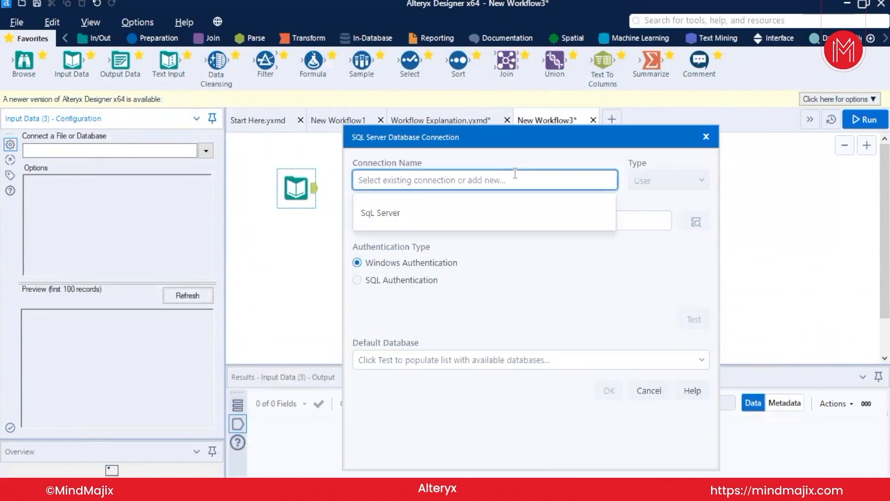
type("SQL S")
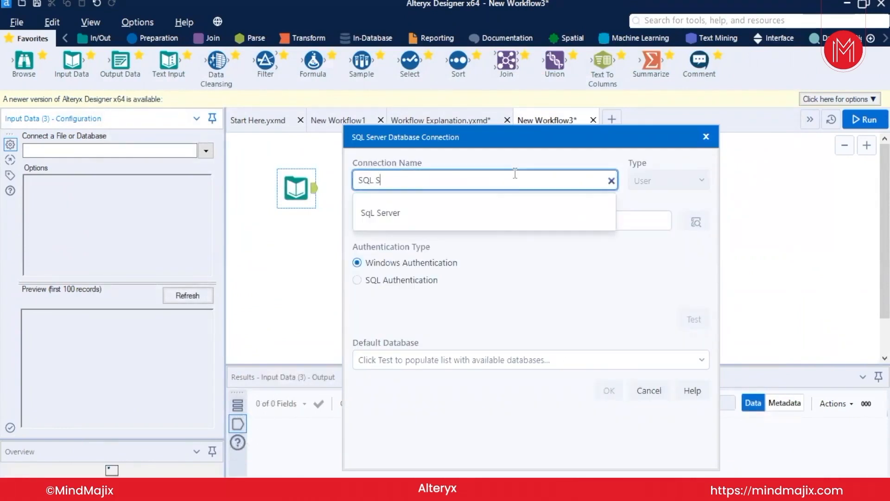
left_click(380, 212)
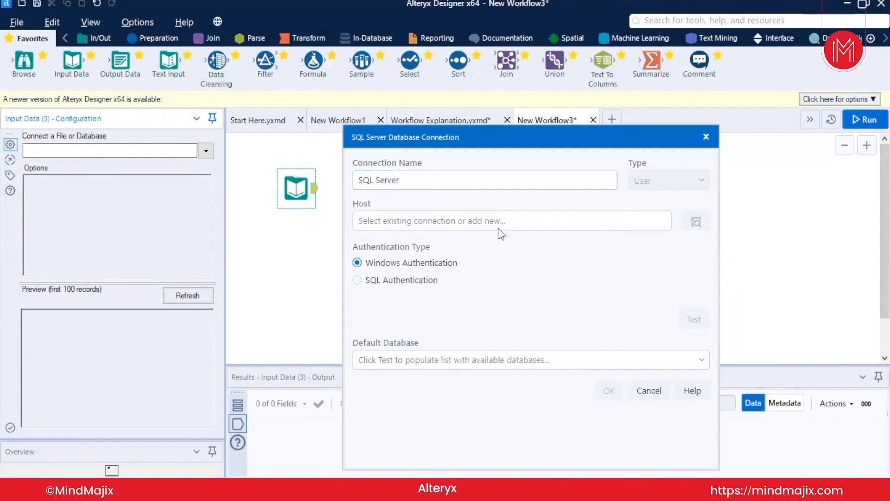
left_click(511, 221)
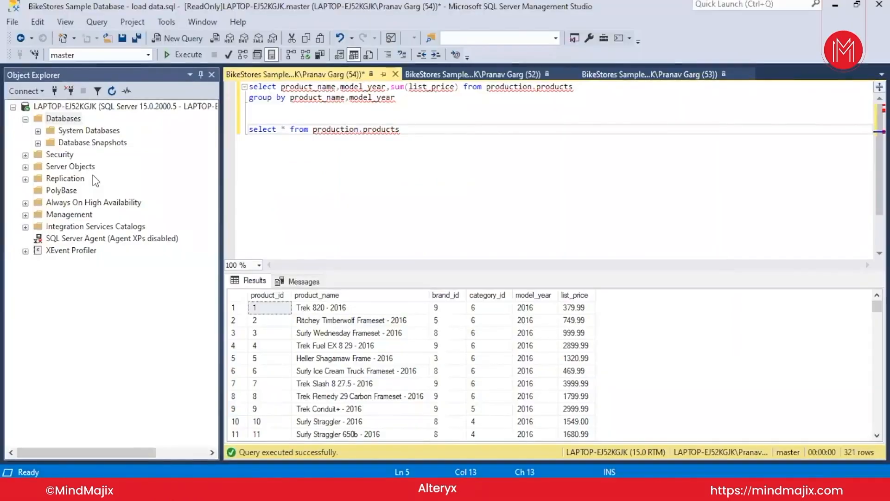
View the local server's Properties in Object Explorer to find its host name.
left_click(125, 106)
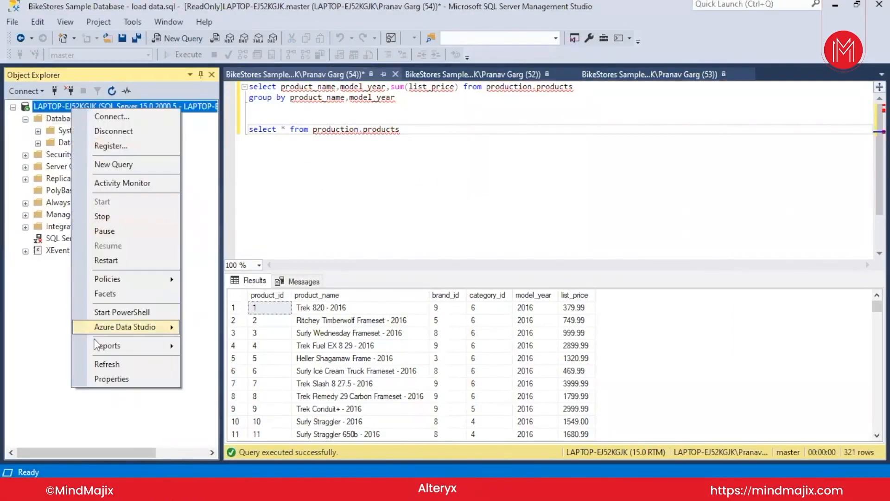
mouse_move(111, 379)
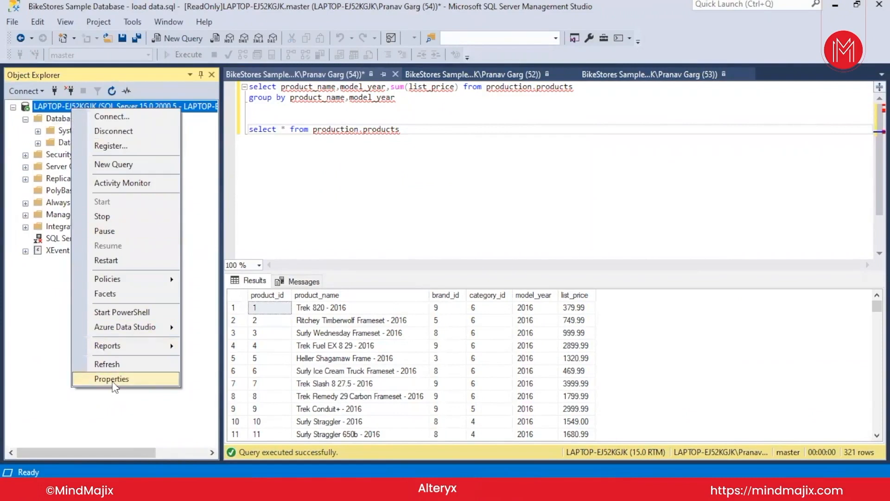
left_click(112, 379)
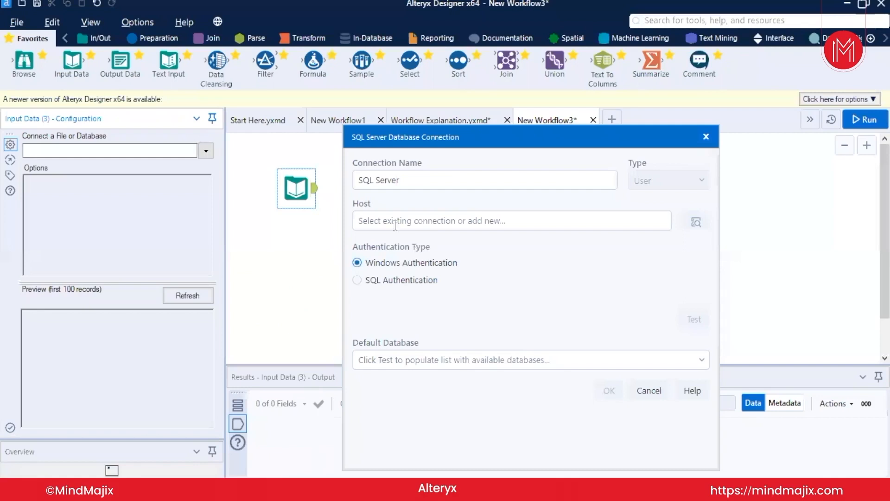
Enter host LAPTOP-6J52KGJK with Windows Authentication and test the connection successfully.
type("v")
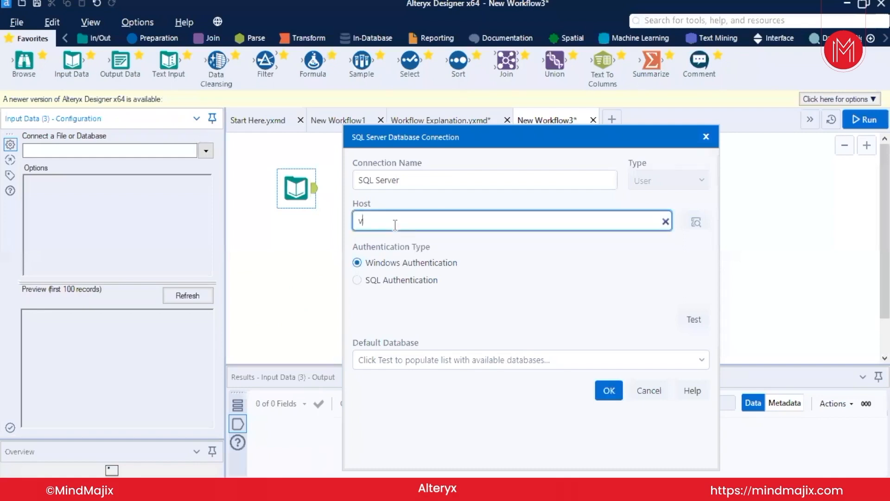
type("LAPTOP-6J52KGJK")
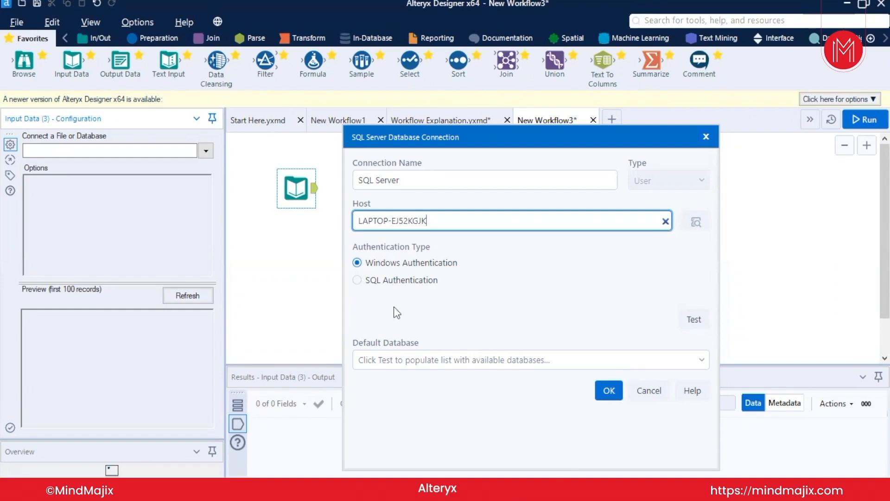
left_click(356, 279)
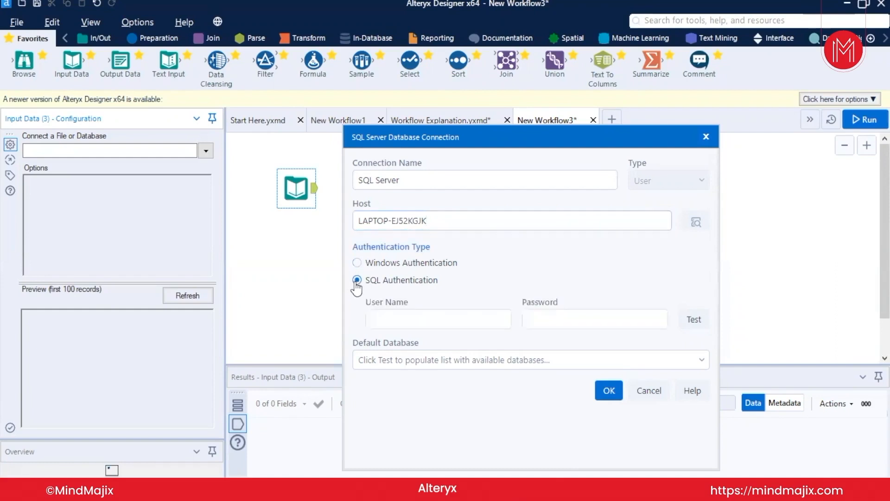
left_click(357, 279)
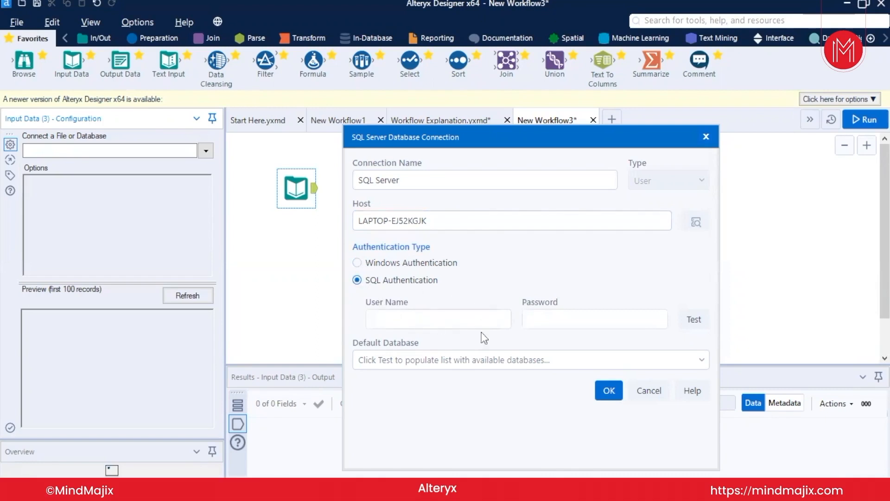
left_click(357, 262)
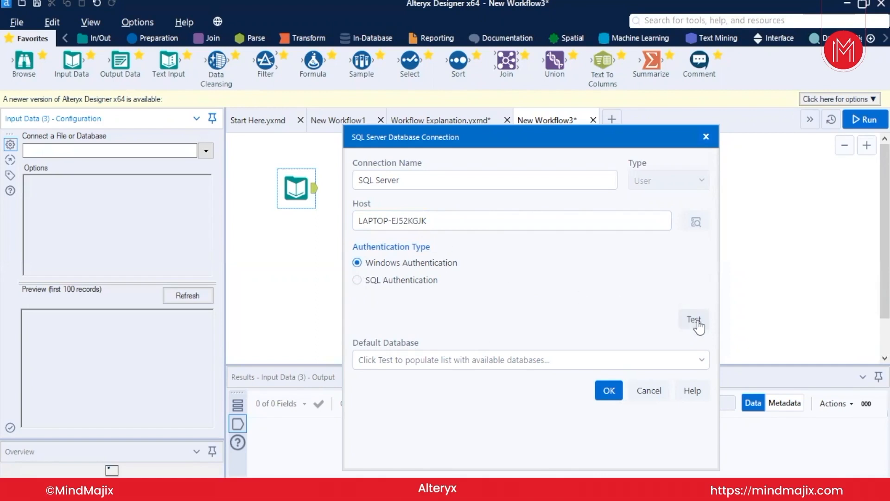
left_click(693, 319)
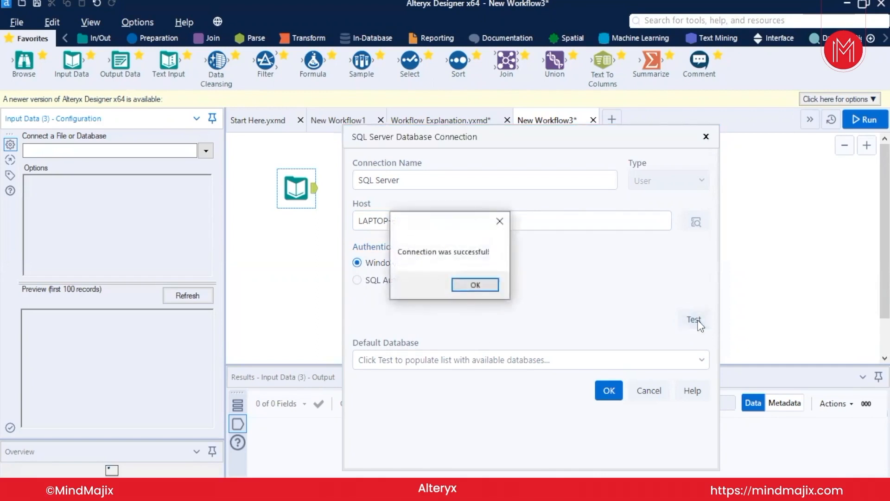
left_click(475, 284)
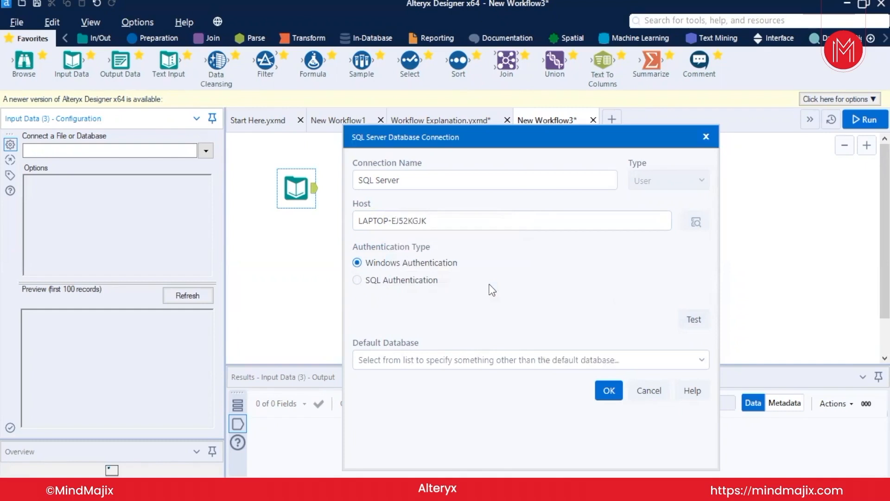
mouse_move(645, 344)
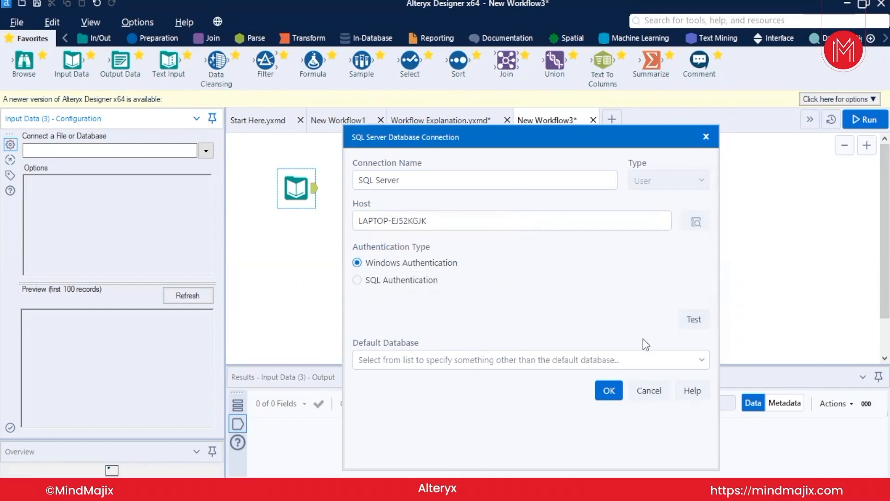
Save the connection under the alias 'SQL Server 2' after a duplicate-alias error.
left_click(530, 359)
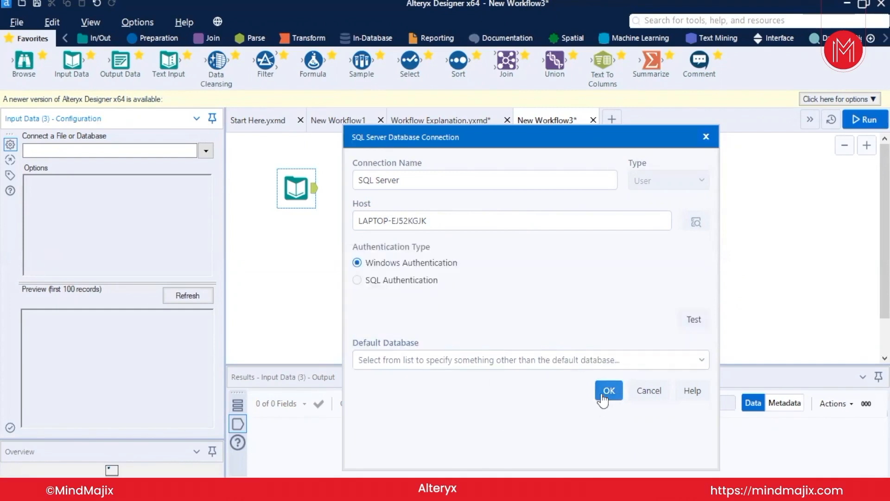
left_click(607, 390)
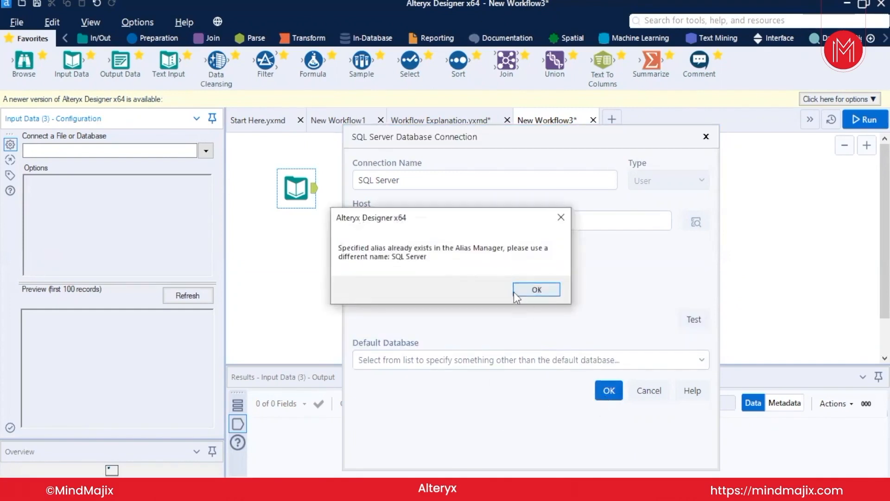
left_click(536, 289)
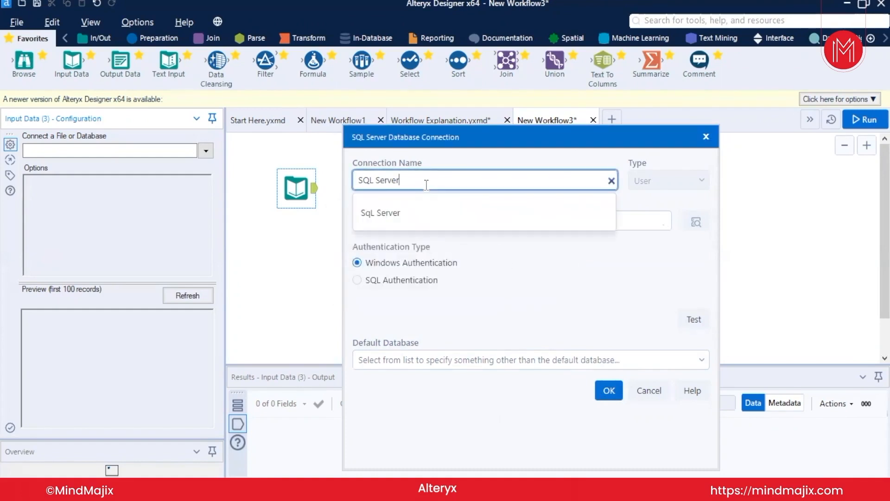
type("2")
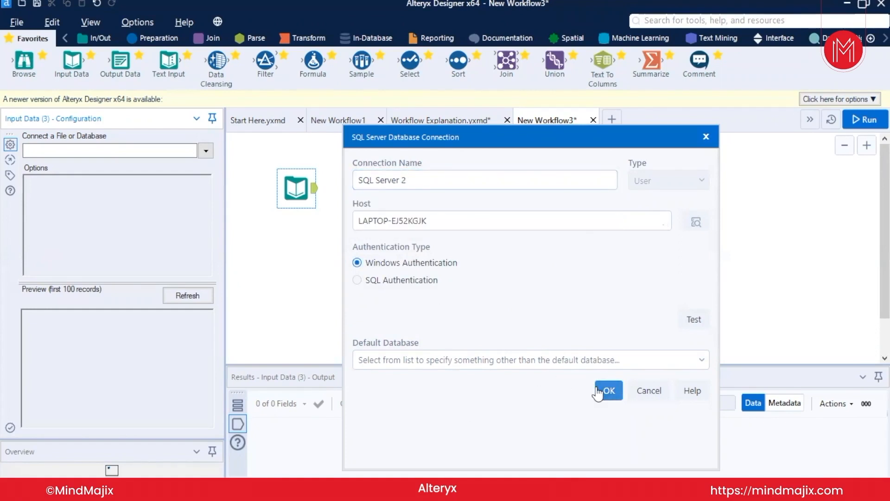
left_click(607, 390)
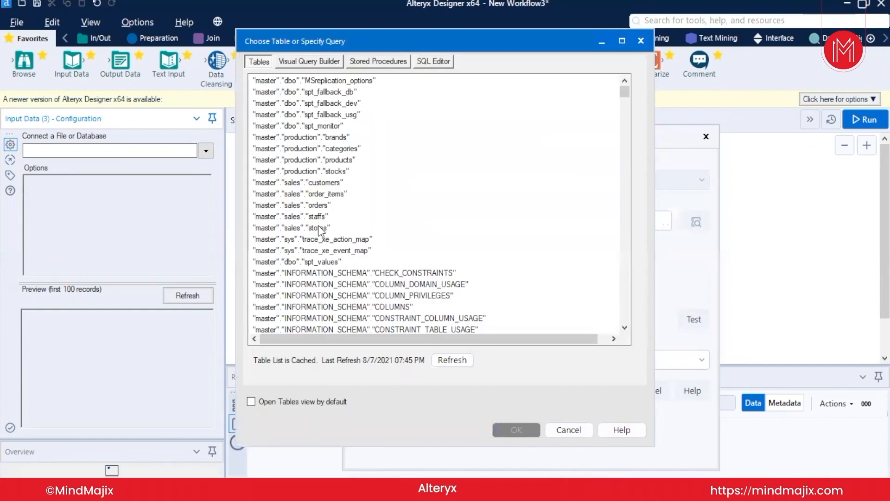
mouse_move(283, 113)
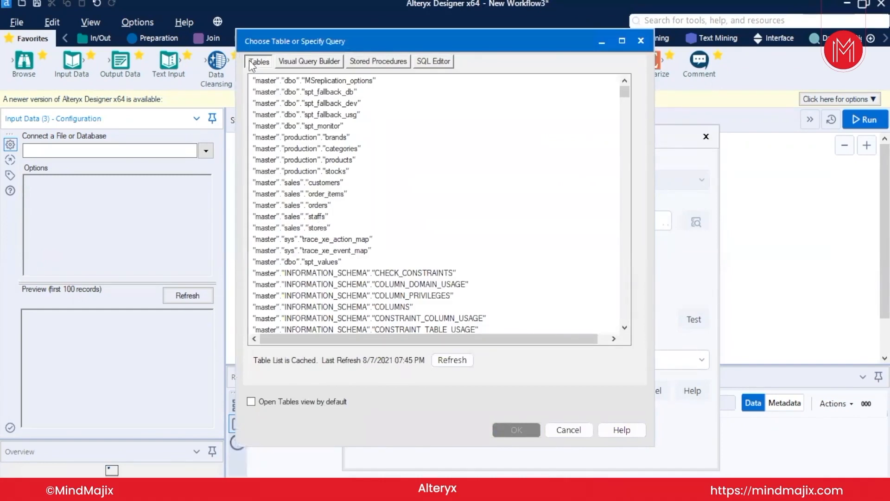
Browse the Tables list in Choose Table or Specify Query and refresh it.
scroll("down", 3)
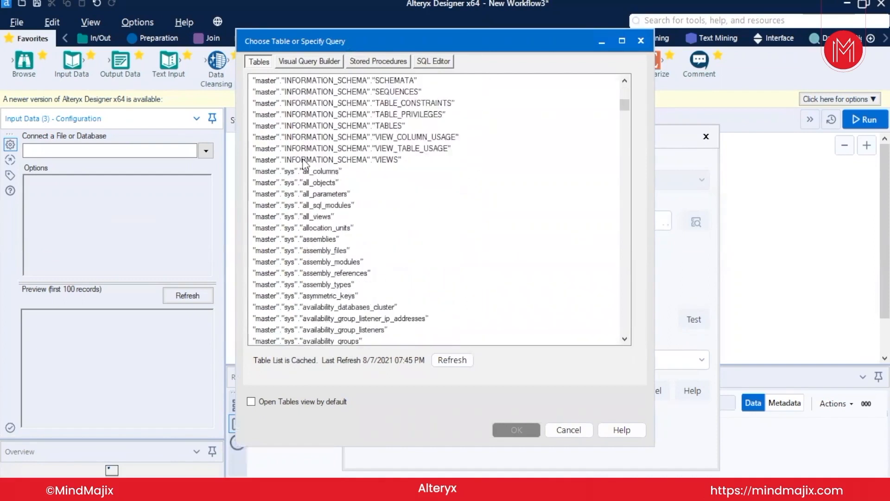
scroll("down", 3)
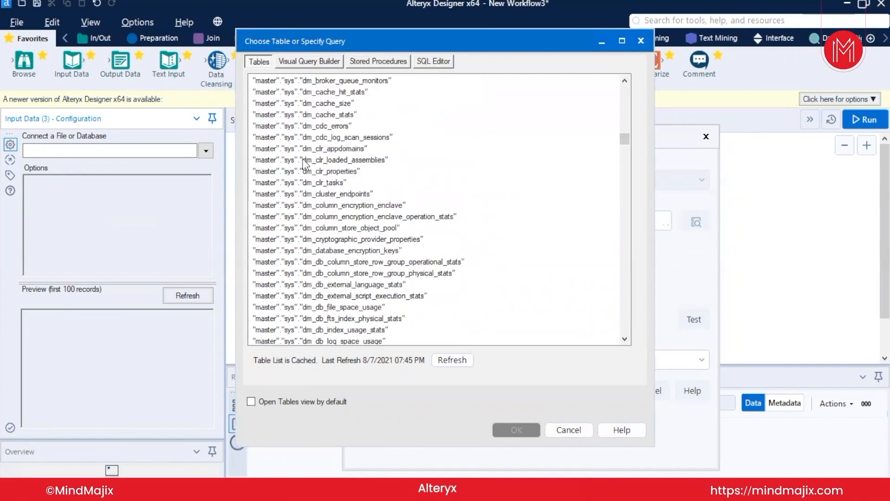
scroll("down", 3)
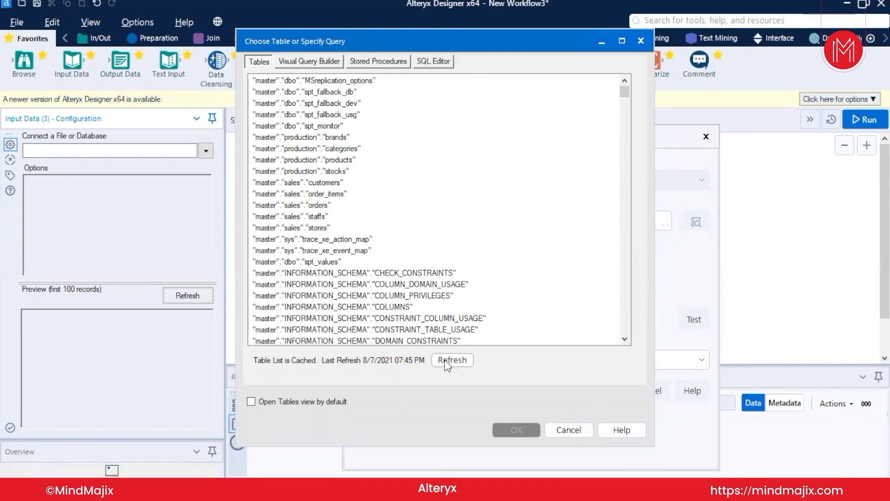
left_click(452, 360)
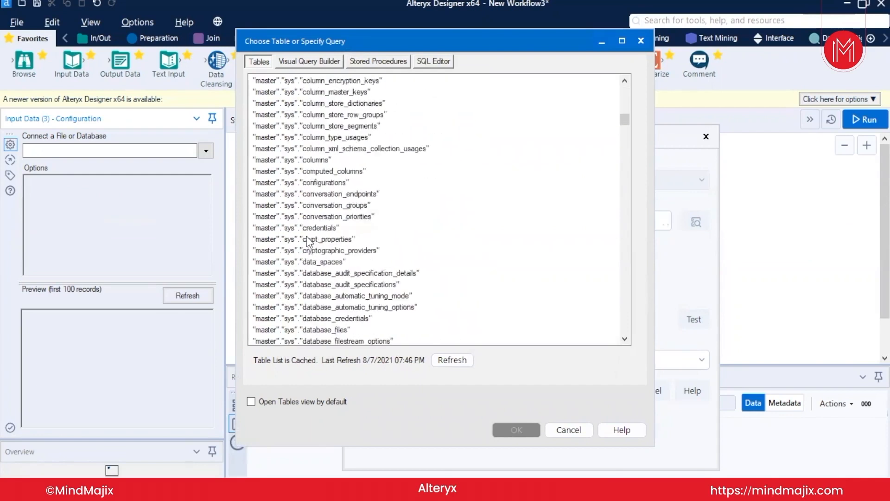
scroll("down", 3)
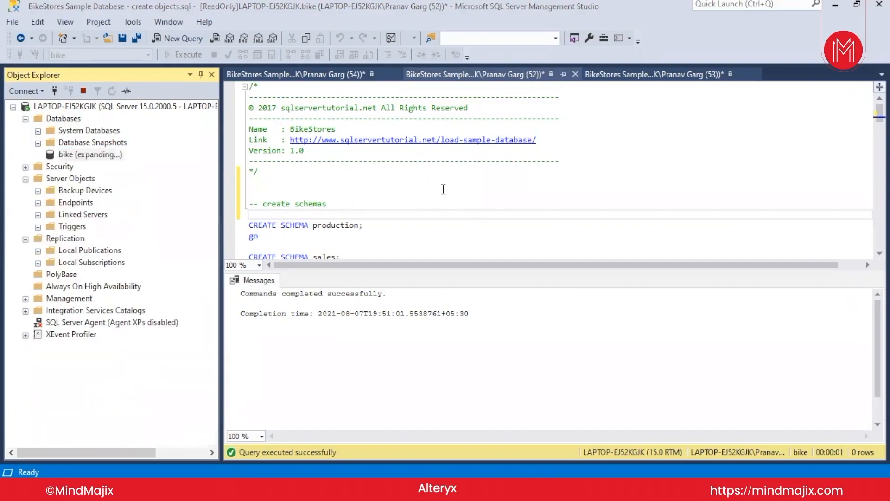
Add 'create database bike;' and 'use bike;' to the script and save as 'Bike Databas'.
left_click(38, 155)
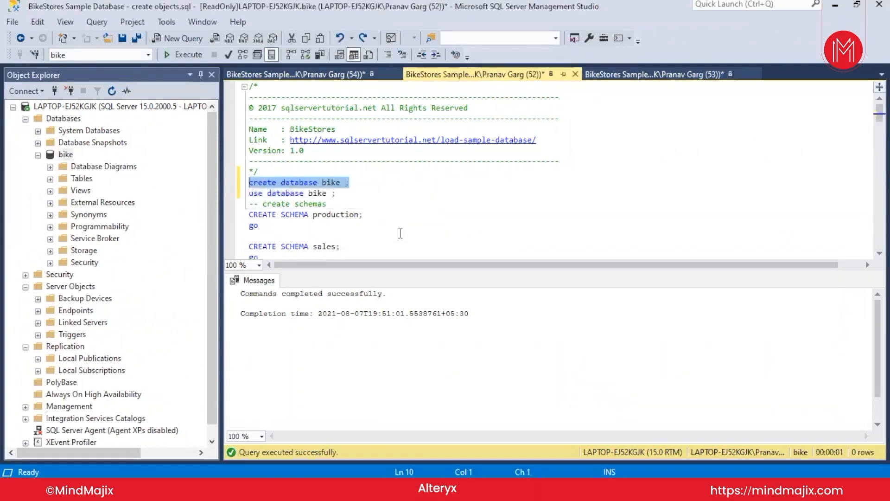
left_click(340, 182)
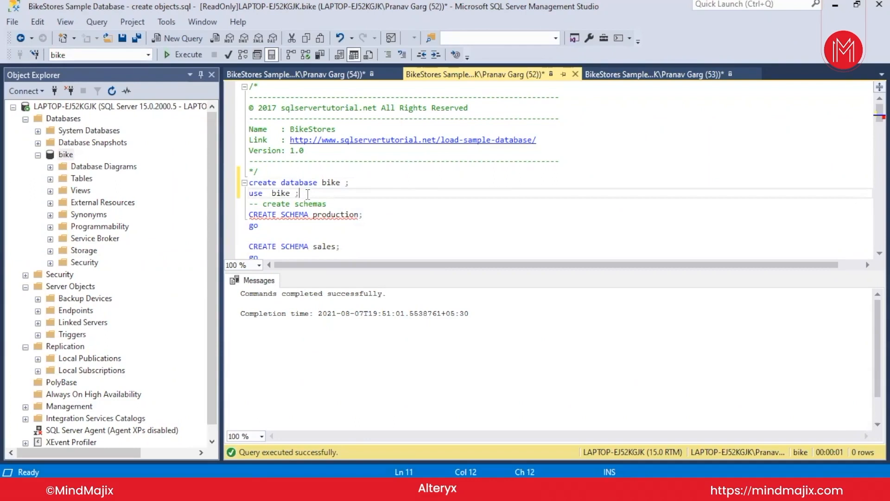
mouse_move(11, 22)
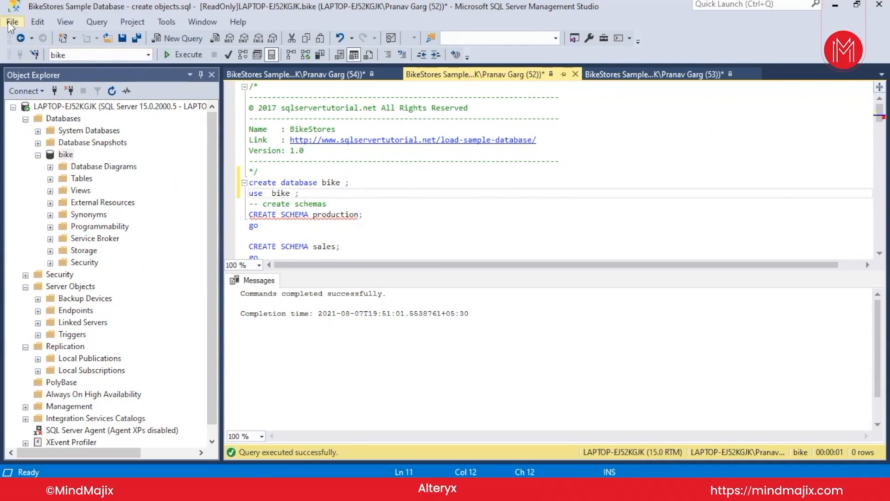
left_click(11, 22)
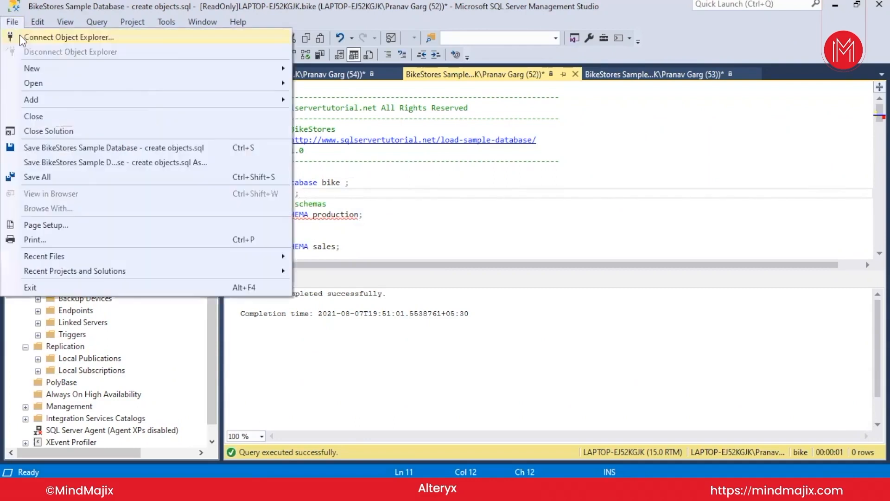
mouse_move(39, 71)
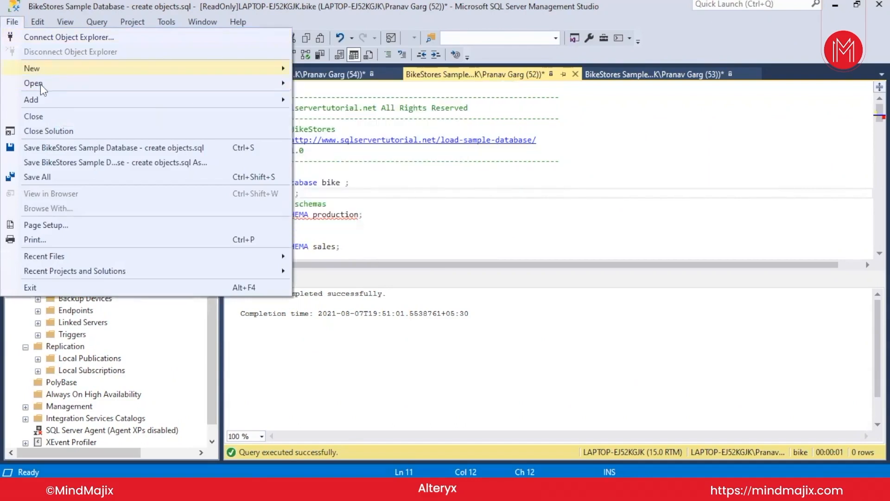
mouse_move(51, 175)
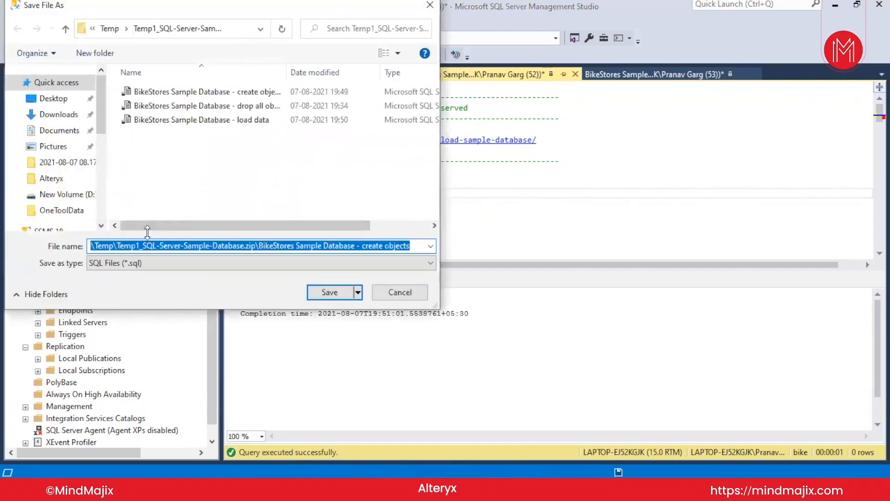
type("Bike Databas")
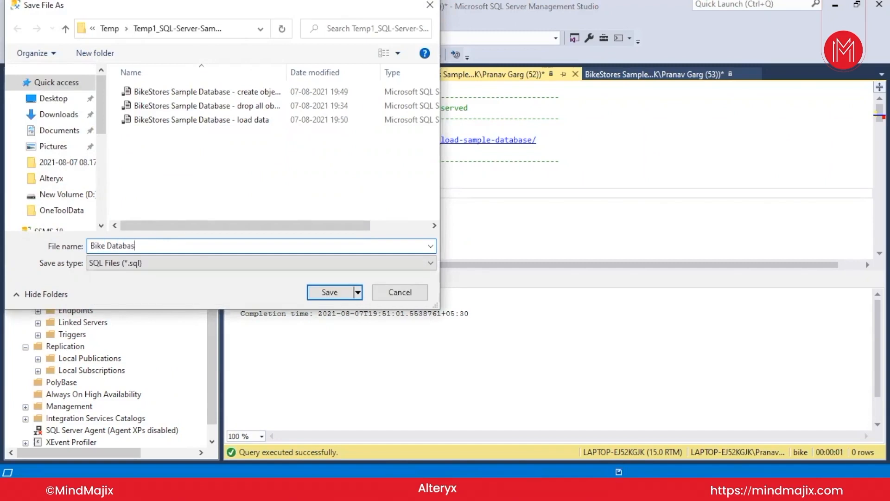
left_click(329, 292)
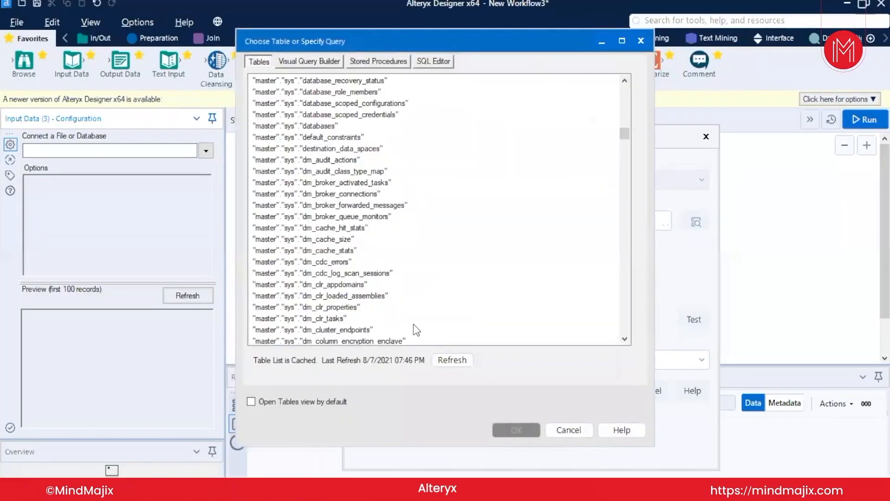
Refresh and browse the cached table list on the Tables tab.
left_click(308, 61)
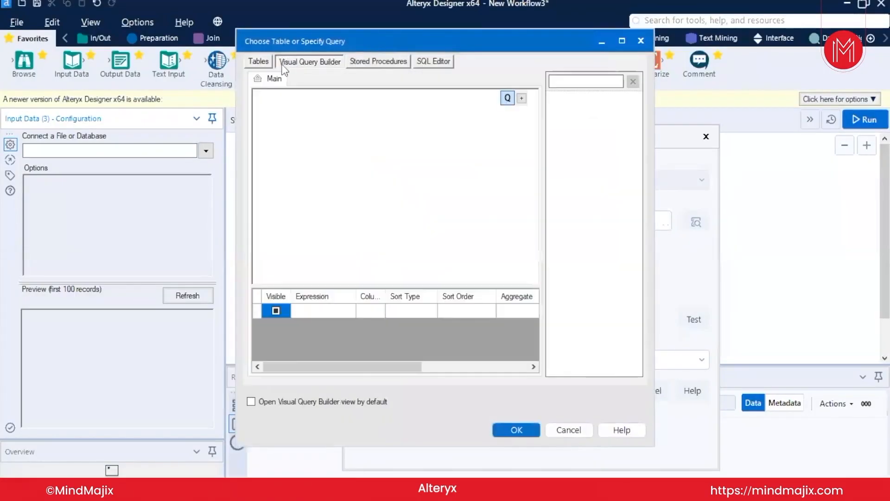
left_click(258, 61)
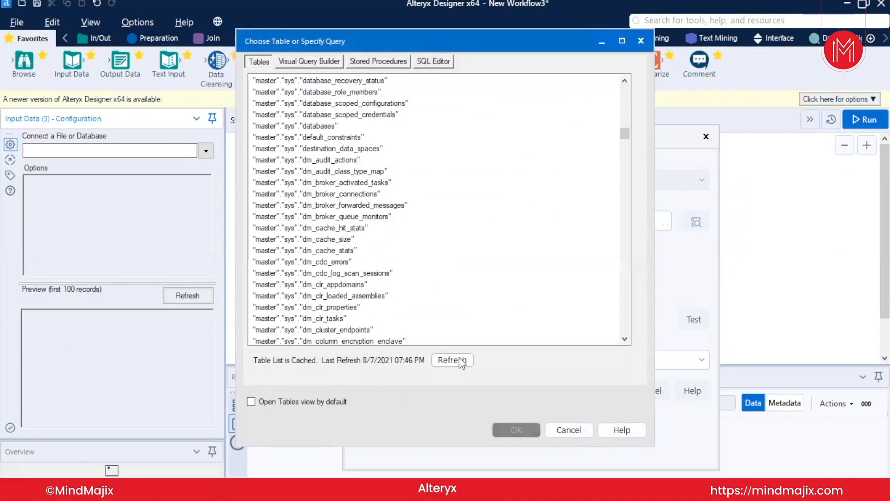
left_click(452, 360)
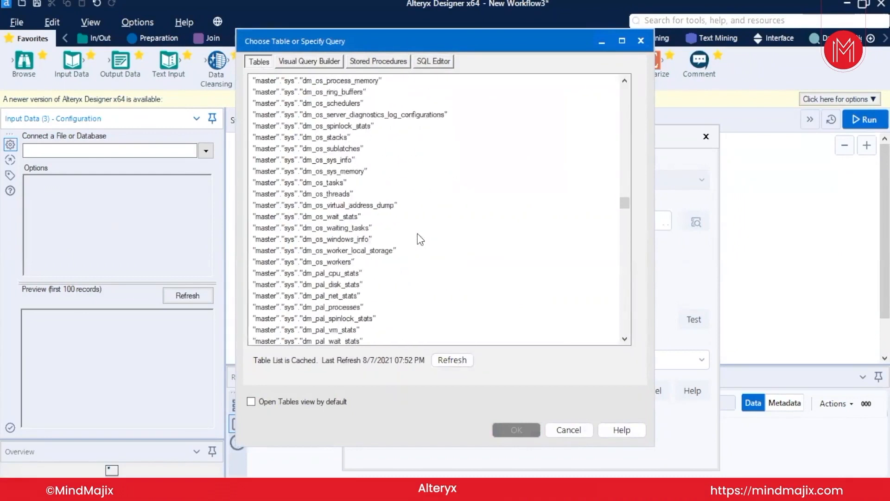
scroll("down", 3)
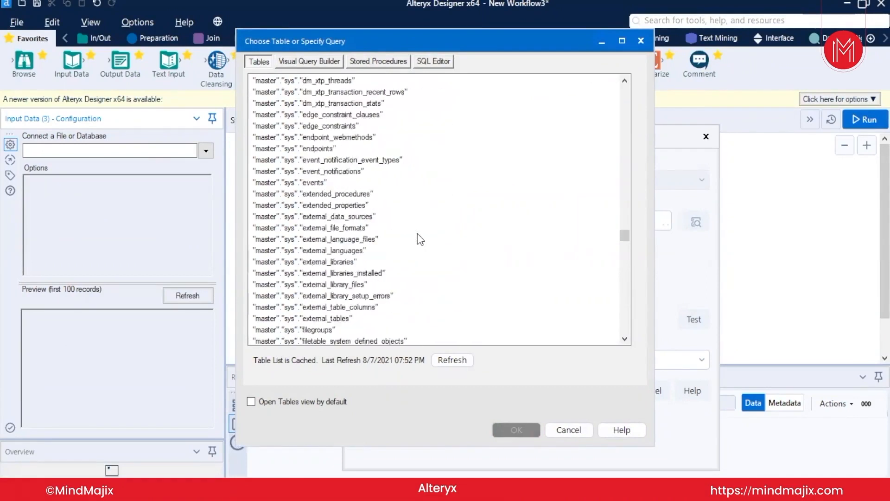
scroll("down", 3)
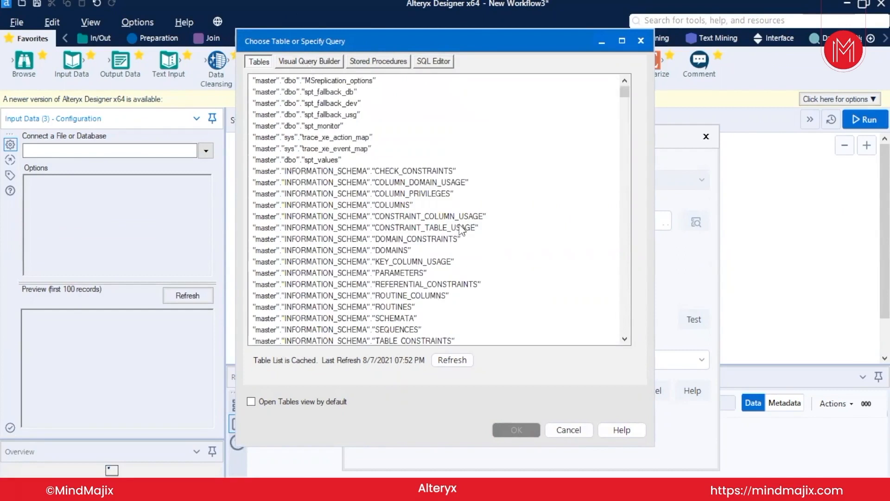
left_click(567, 429)
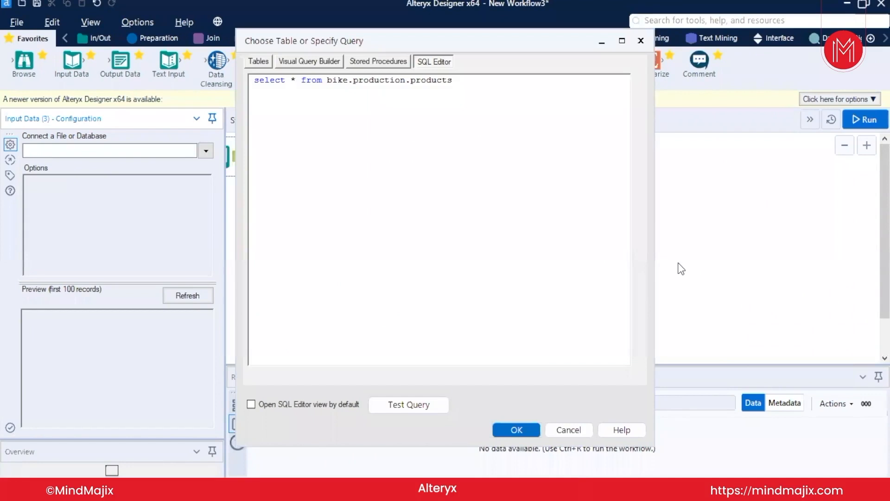
mouse_move(344, 160)
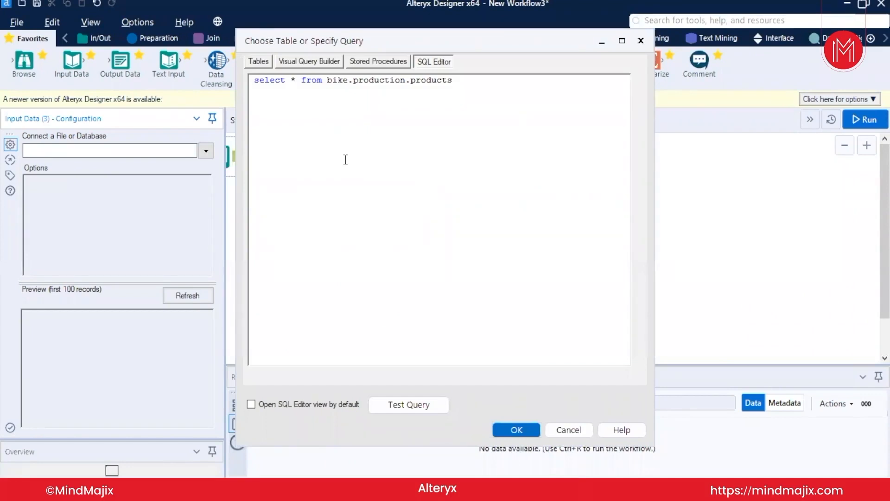
mouse_move(444, 126)
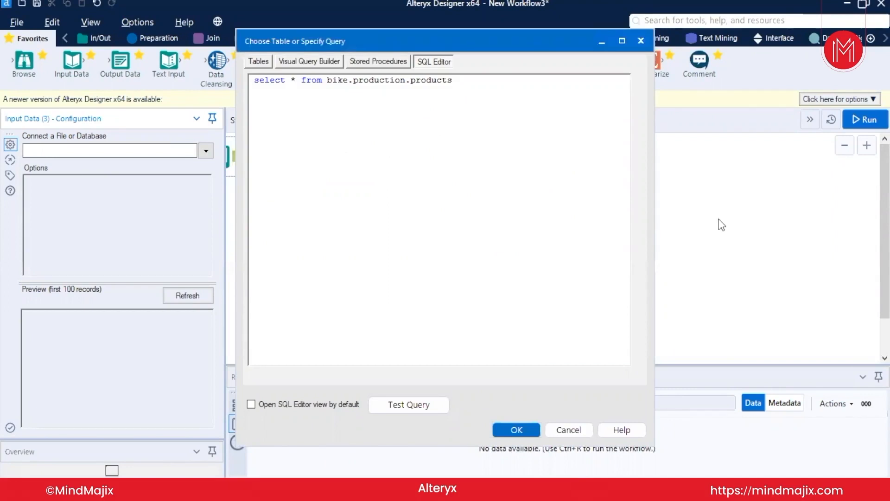
Test the 'select * from bike.production.products' query and dismiss the success message.
left_click(453, 88)
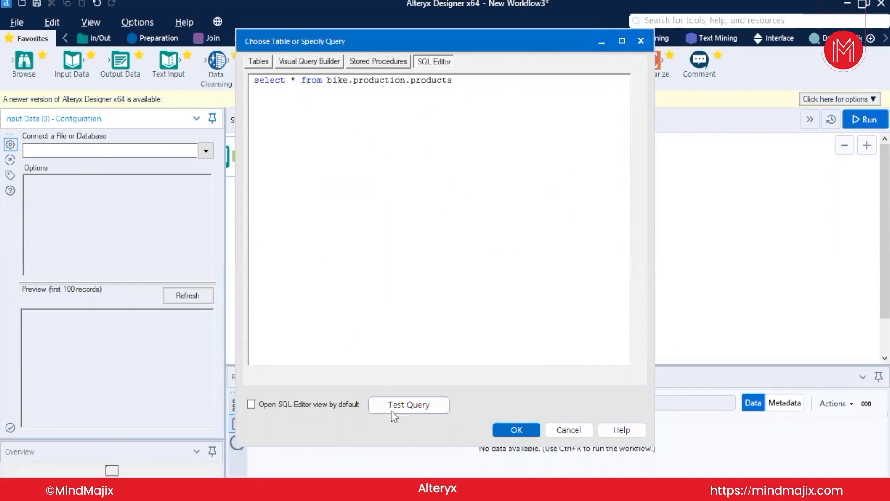
left_click(408, 405)
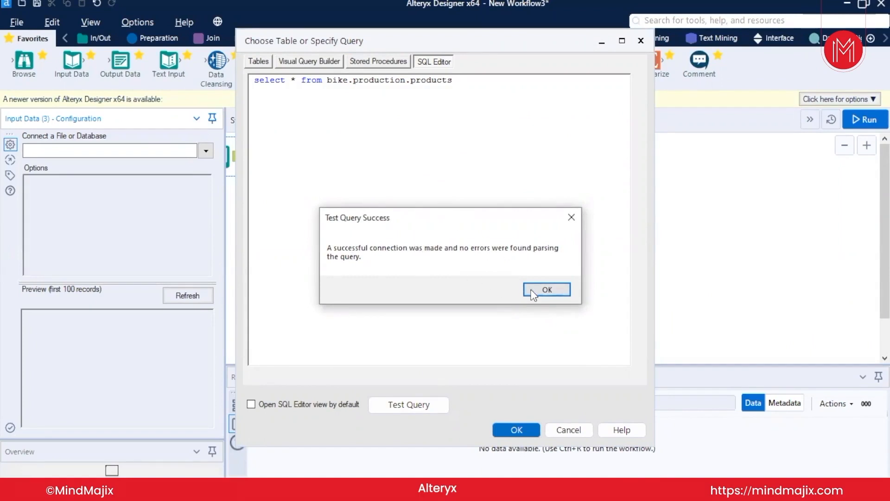
left_click(546, 289)
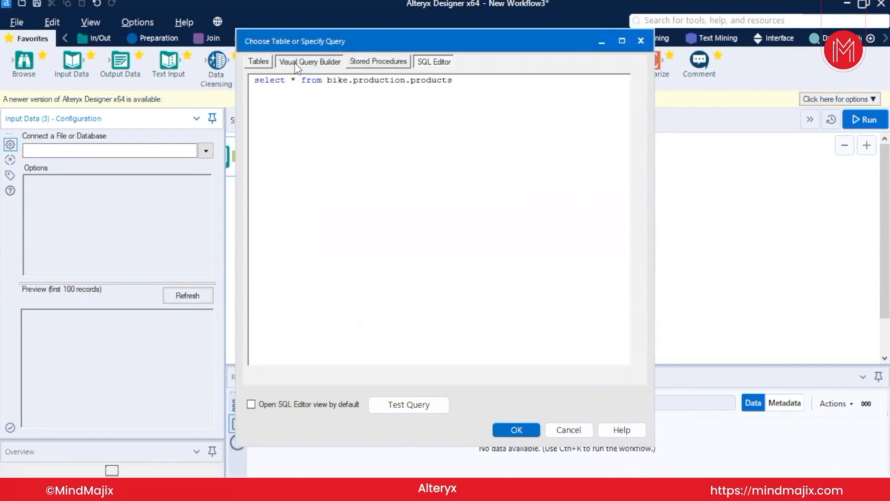
Show the products table columns in the Visual Query Builder.
left_click(310, 61)
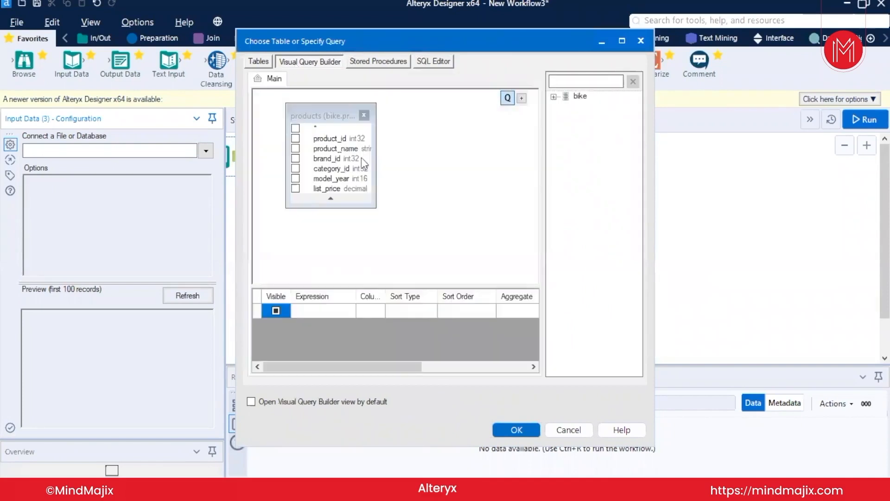
mouse_move(371, 204)
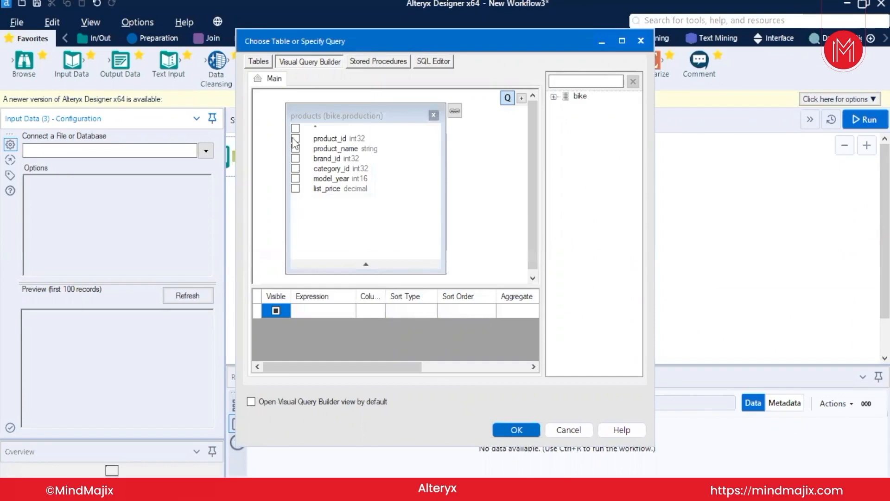
mouse_move(658, 285)
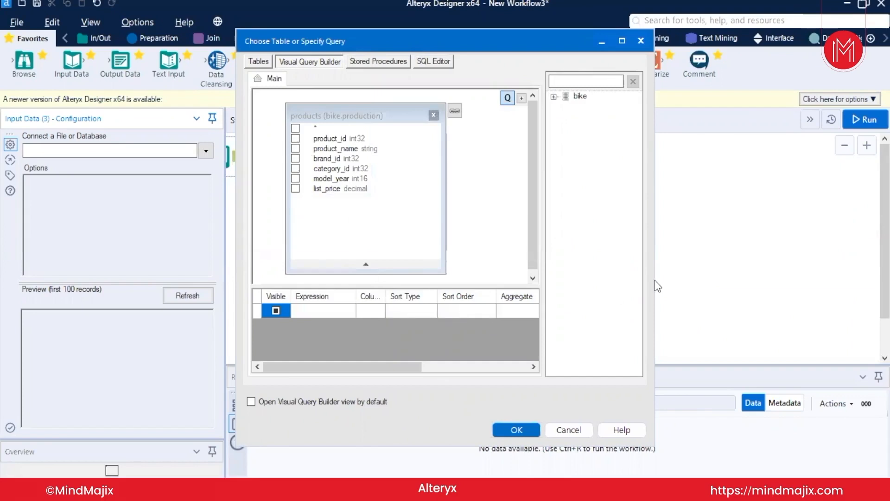
mouse_move(331, 85)
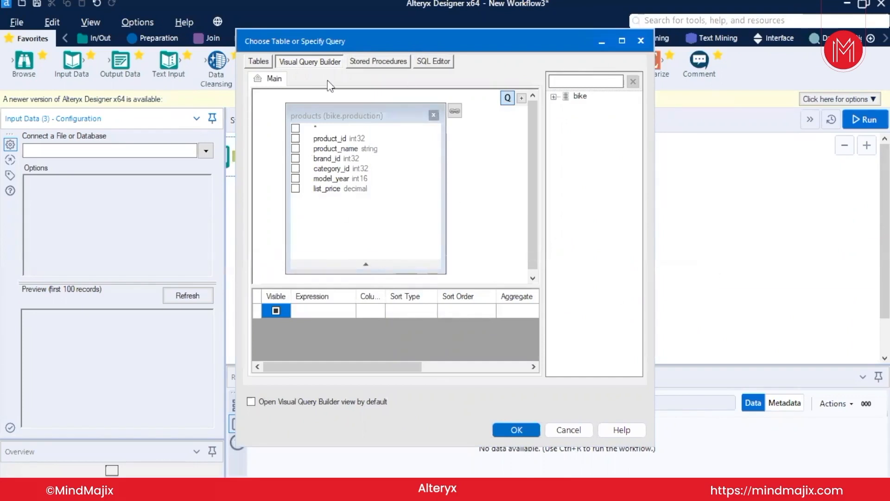
mouse_move(413, 204)
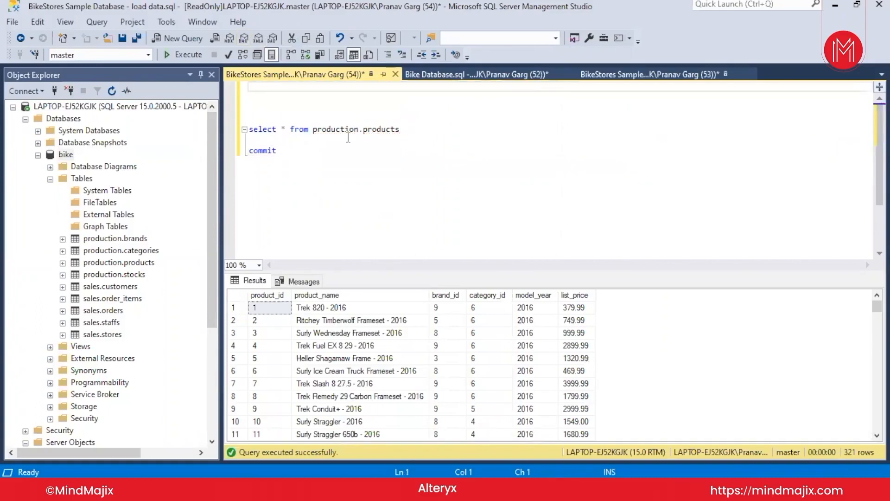
Write 'select product_id,model_year,sum(list_price) from' in the SSMS query editor.
type("selec")
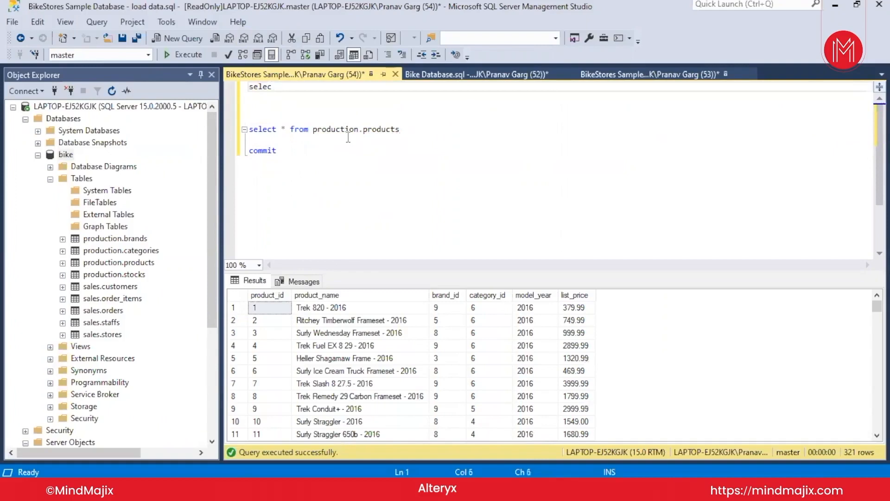
type("produc")
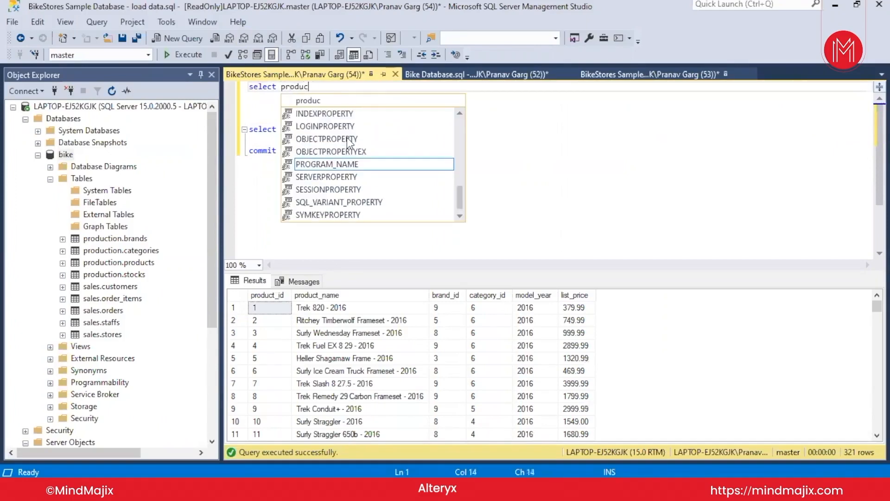
type("t_id")
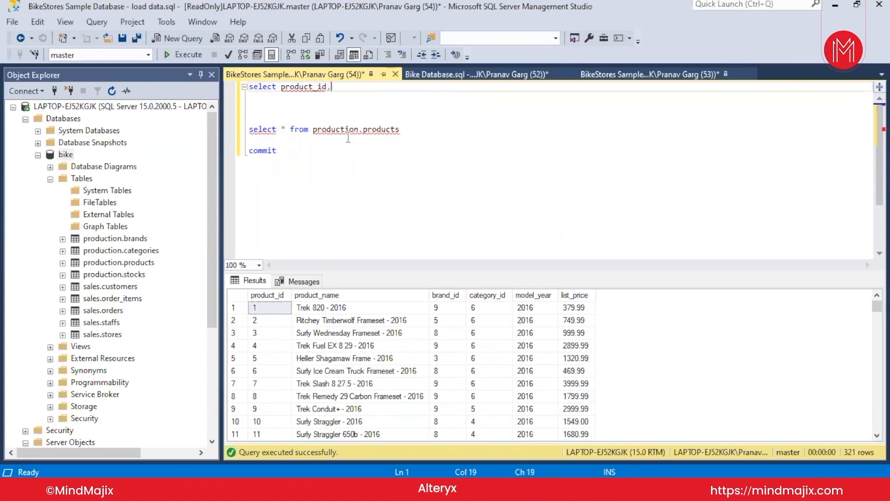
type(",model_")
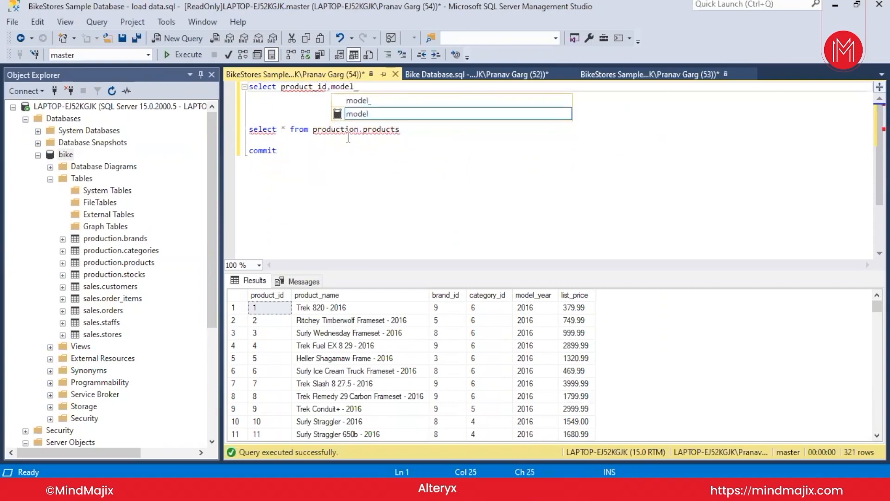
type("year")
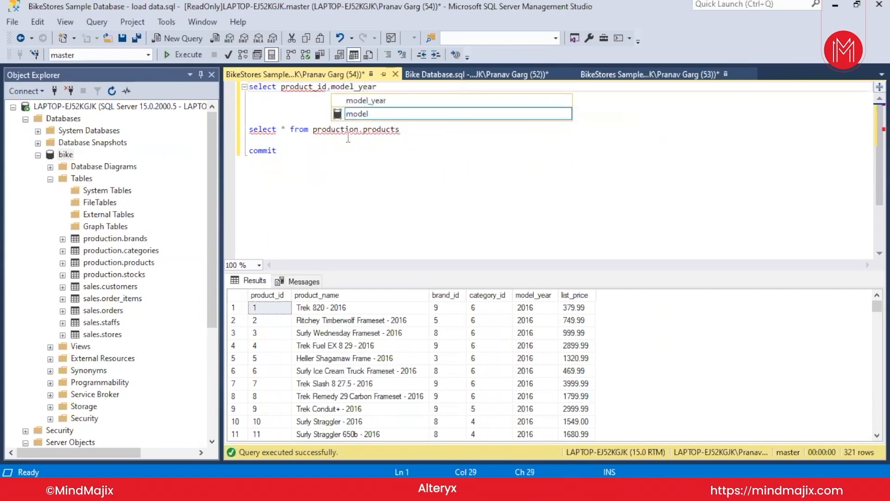
type(",sum")
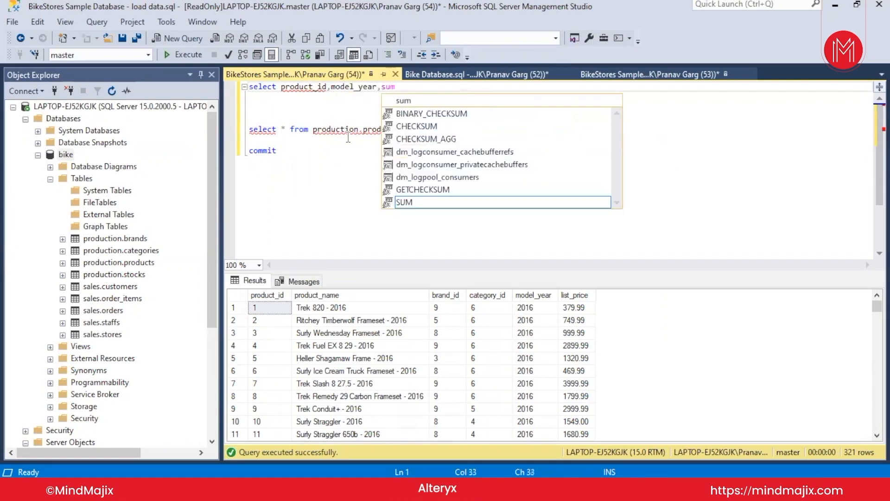
type("(list_")
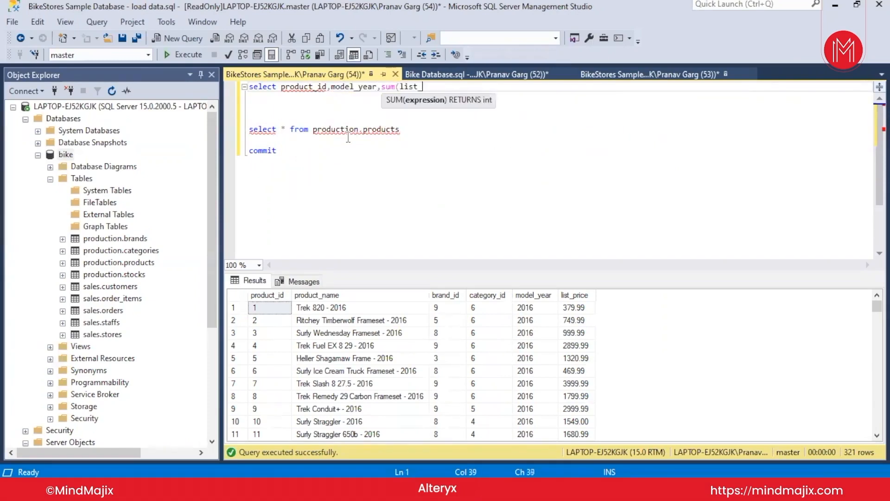
type("_price) from")
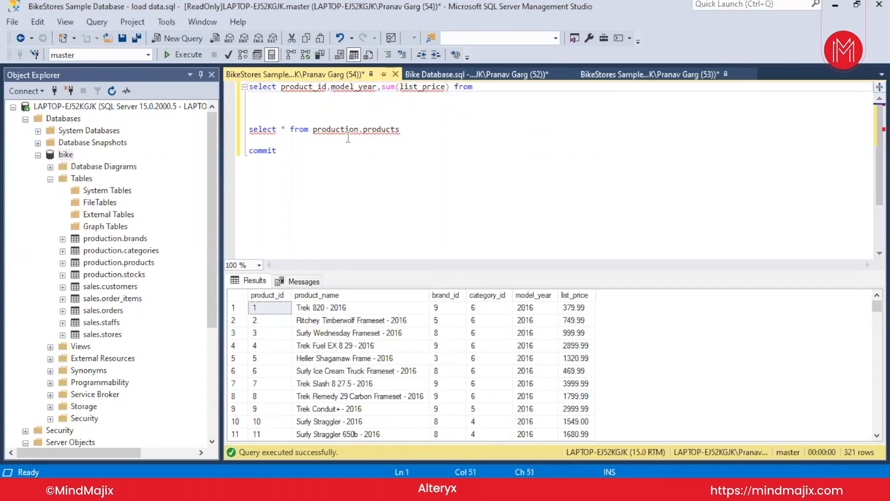
Finish the query with 'production.products group by product_id,model_year'.
double_click(356, 129)
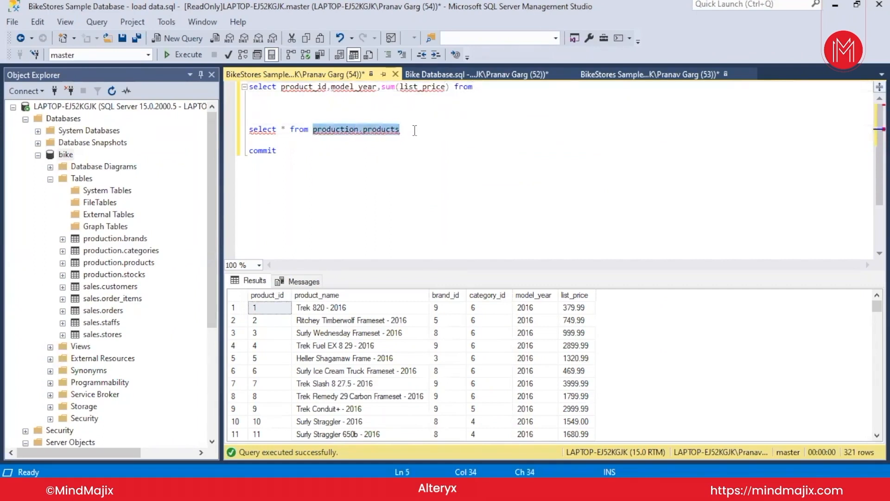
type("production.products wher")
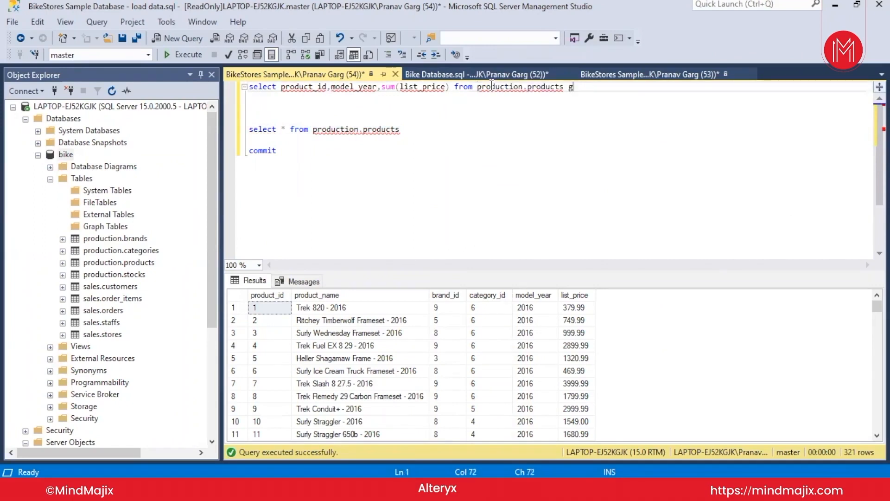
type("roup by")
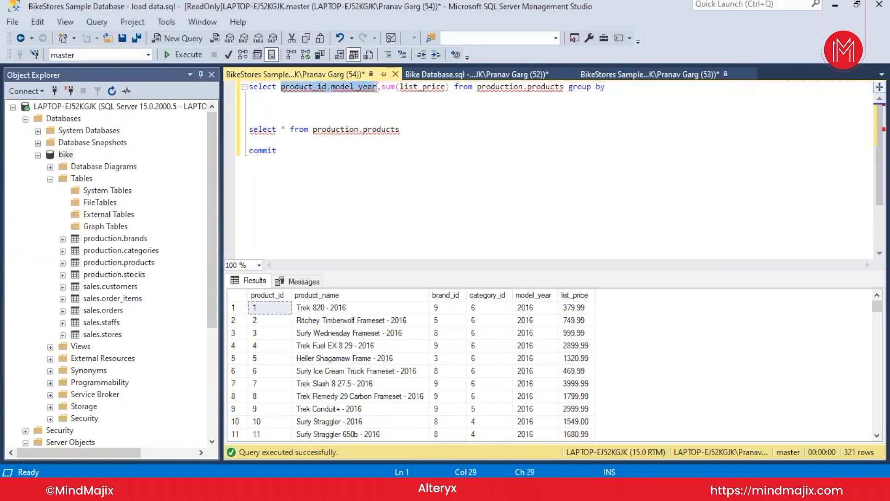
left_click(616, 86)
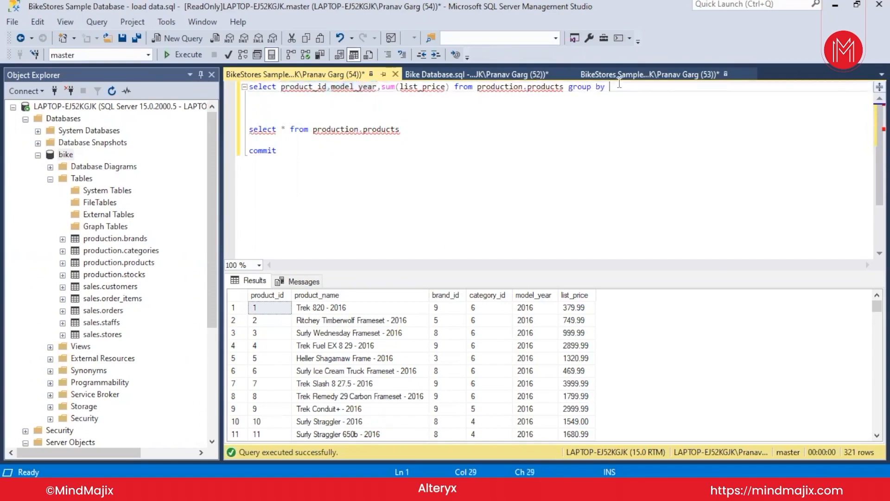
type("product_id,model_year")
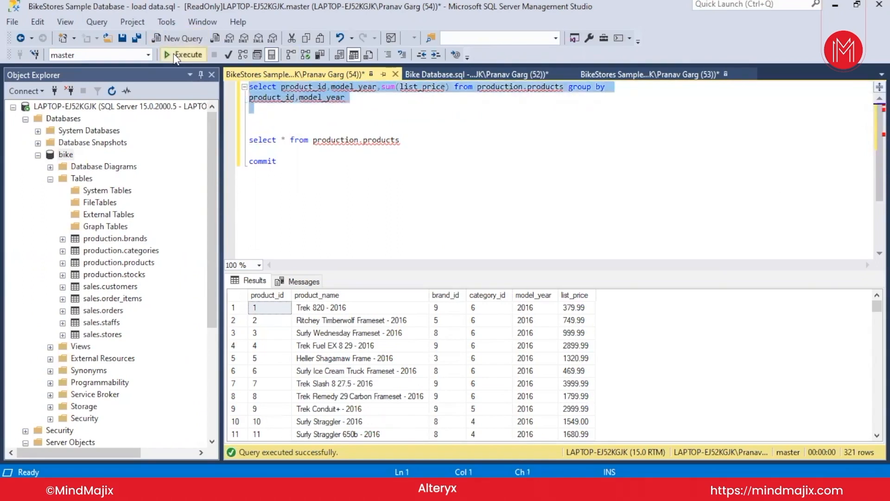
Prefix the table with 'bike.' so it reads bike.production.products, and rerun the grouped query.
left_click(183, 54)
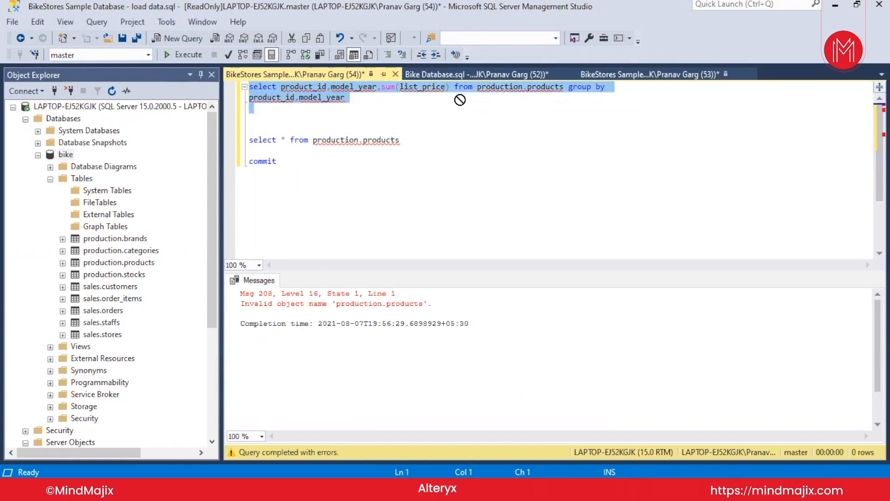
left_click(478, 86)
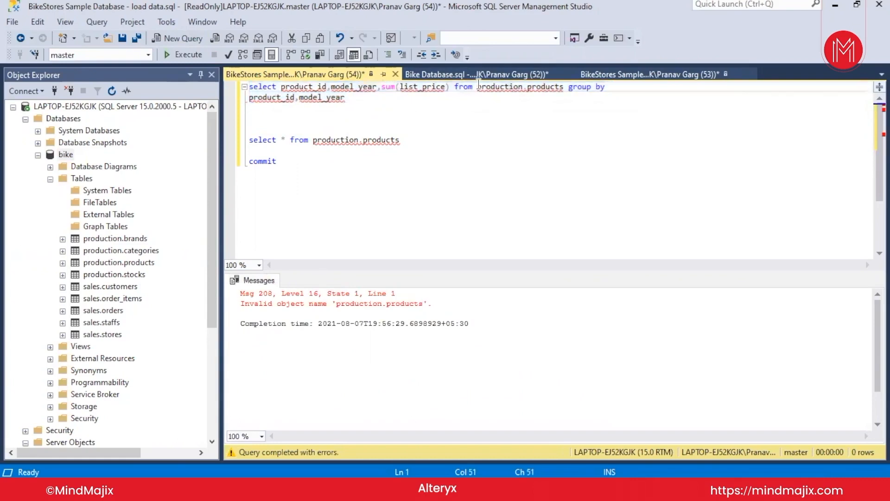
type("bike.")
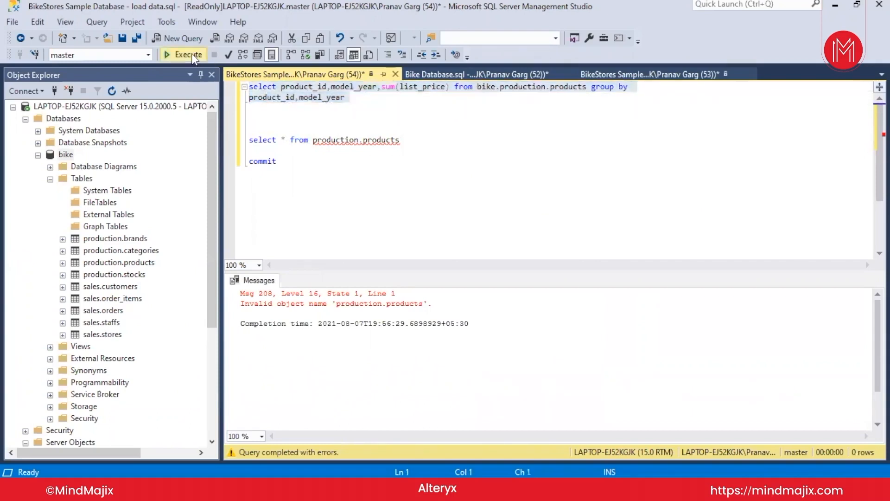
left_click(183, 55)
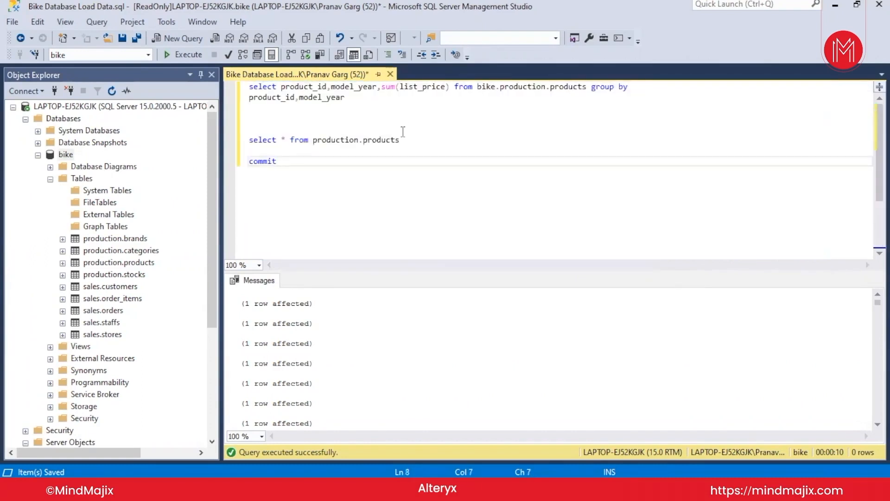
Run the grouped query, then alias the sum as price, add 'order by price desc', and rerun.
left_click_drag(335, 140, 399, 140)
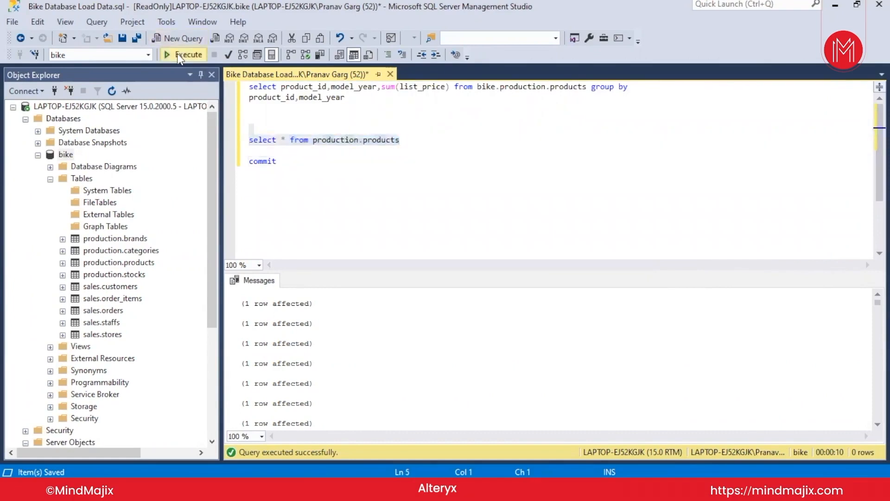
left_click(182, 55)
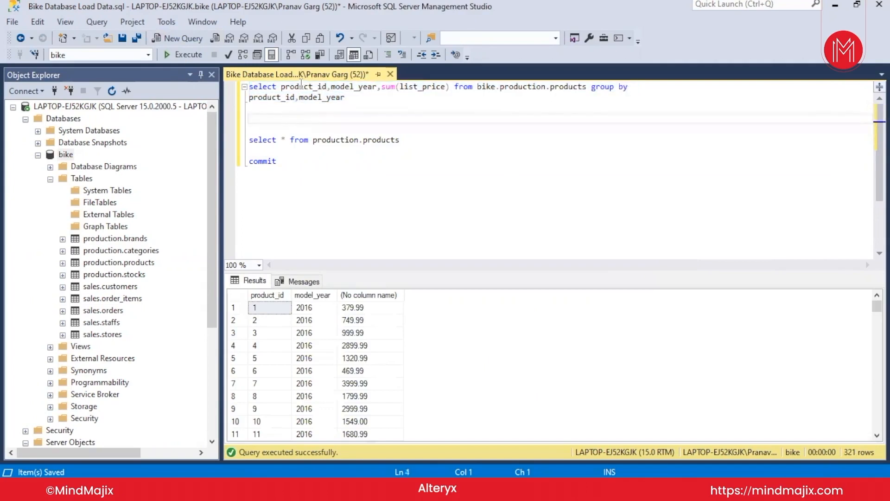
double_click(354, 86)
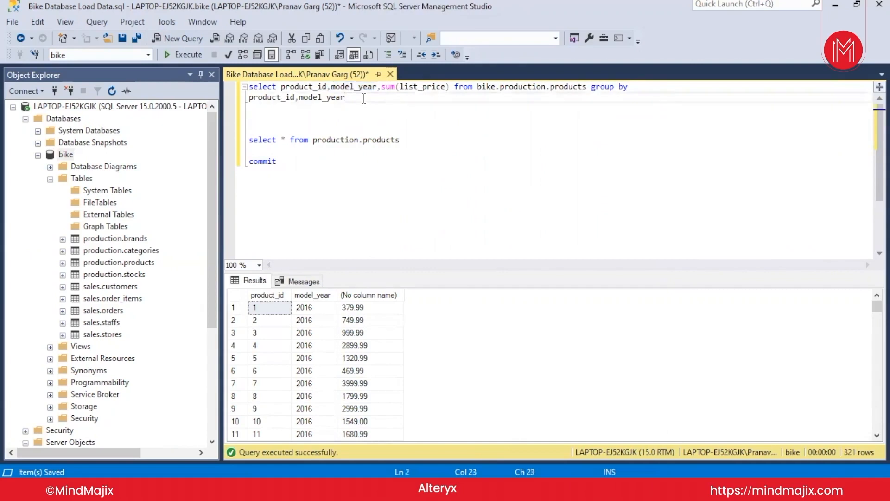
type("order by")
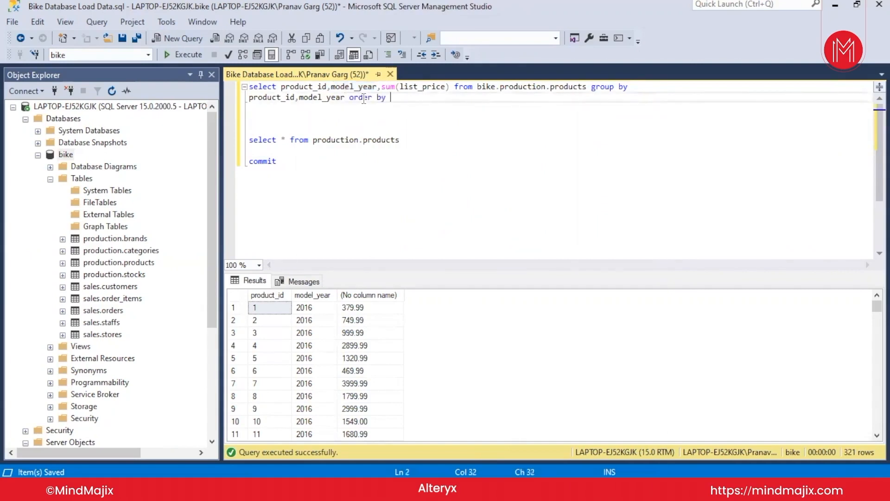
left_click(448, 86)
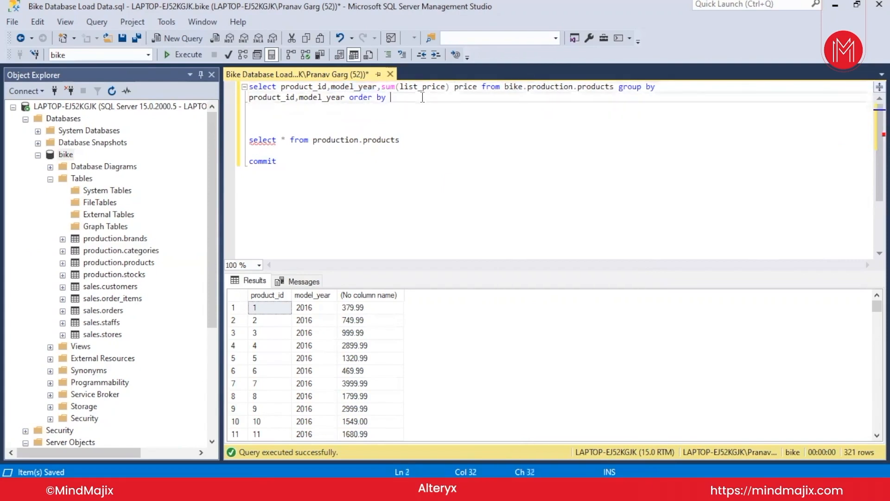
type("price desc")
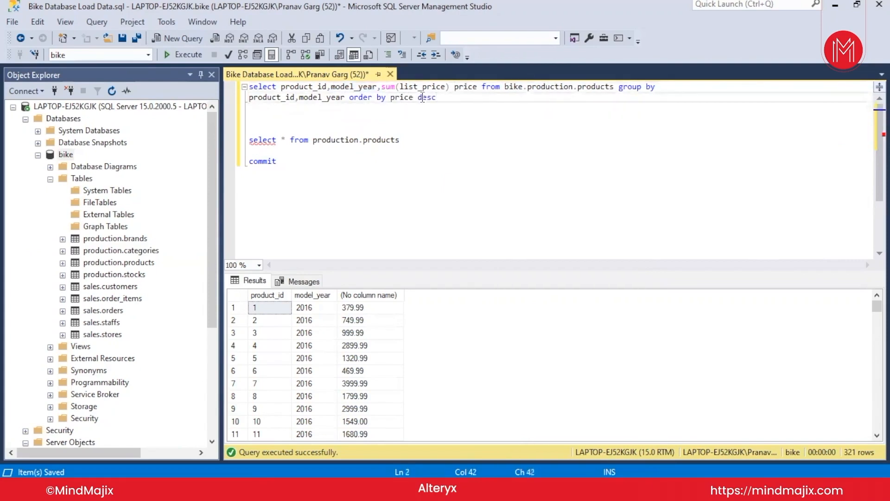
left_click(184, 55)
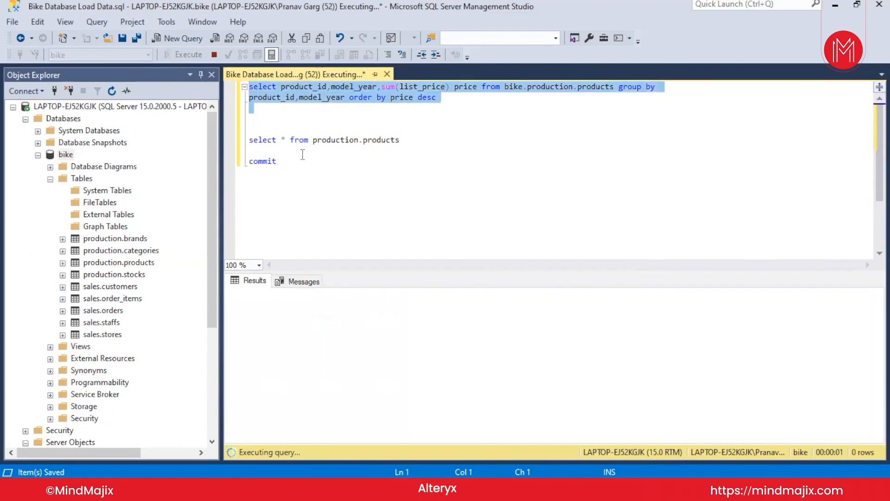
mouse_move(300, 108)
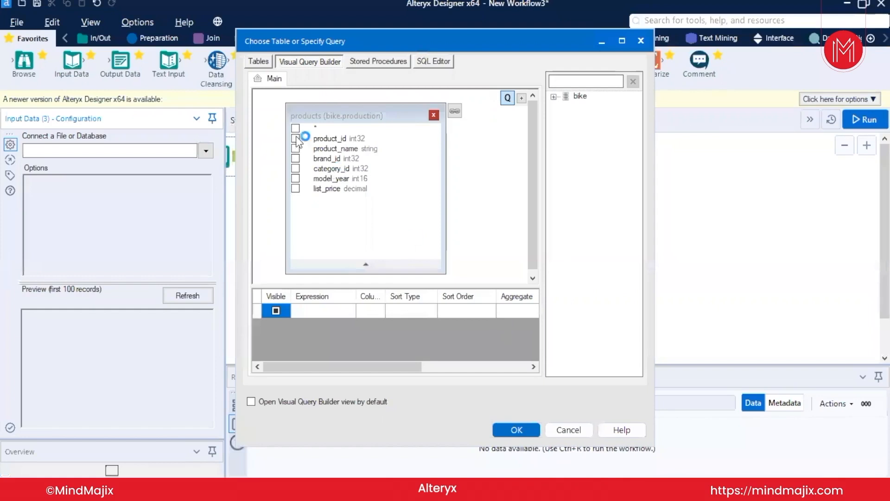
Tick product_id, model_year and list_price in the Visual Query Builder's products table.
left_click(295, 139)
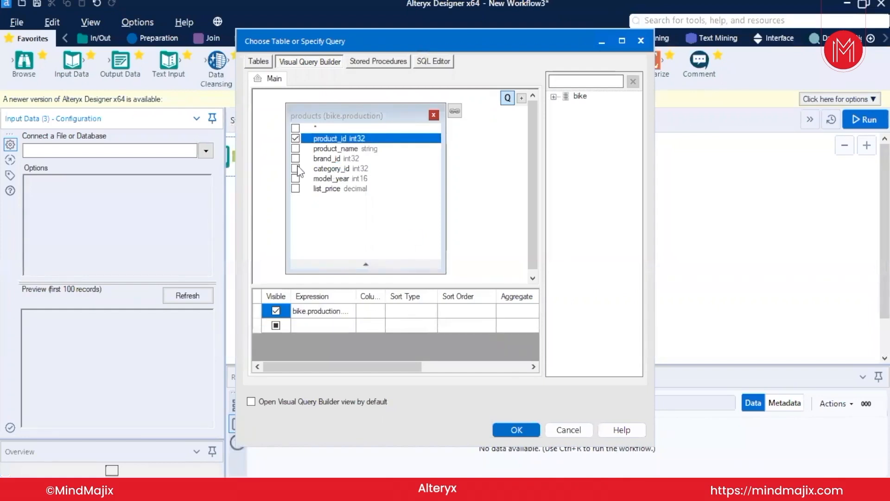
left_click(295, 178)
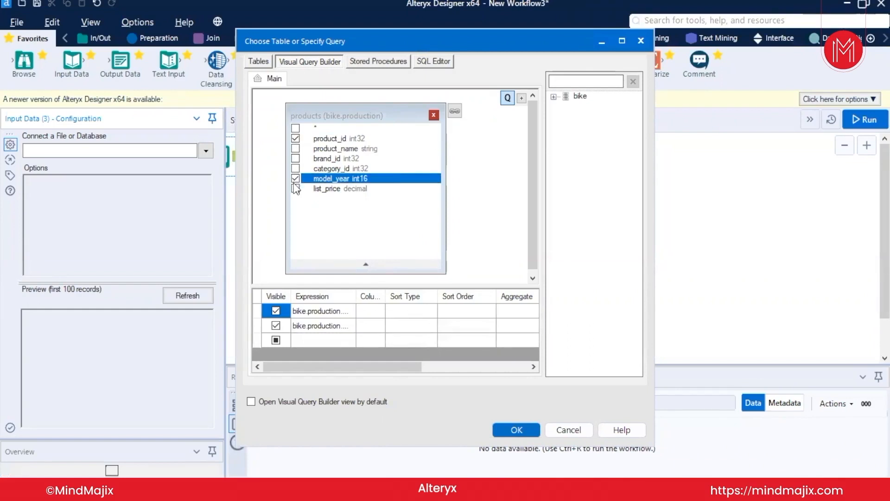
left_click(295, 188)
type("Year")
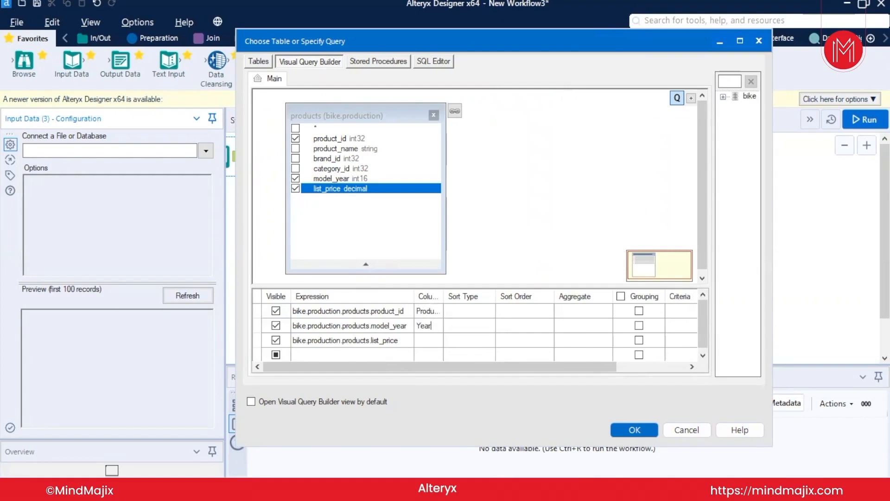
Alias list_price as Price, sort it Descending, and set its aggregate to Sum.
type("Price")
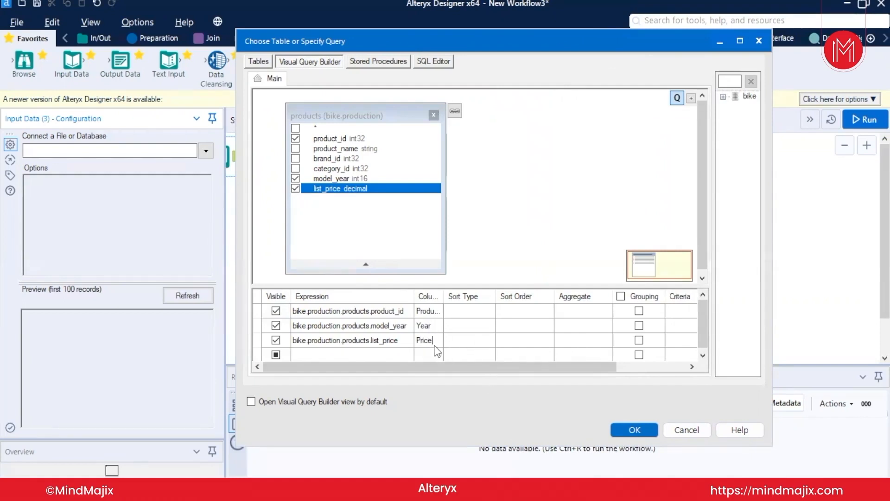
left_click(466, 339)
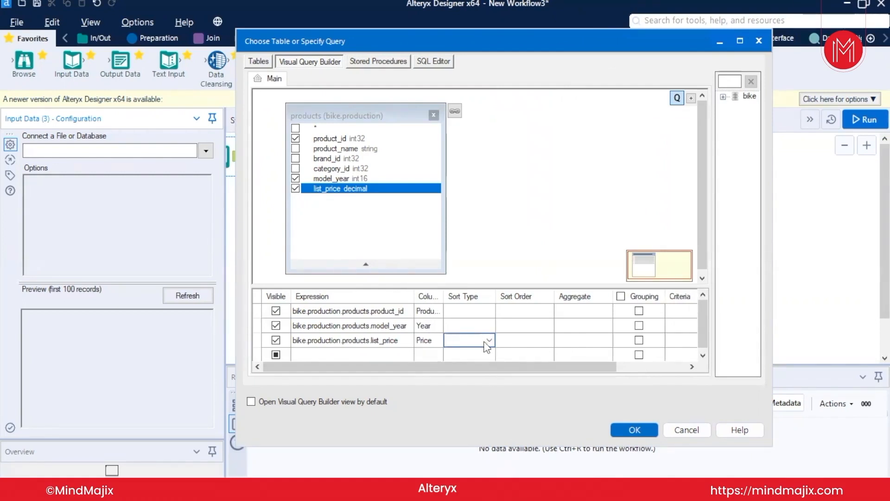
left_click(463, 339)
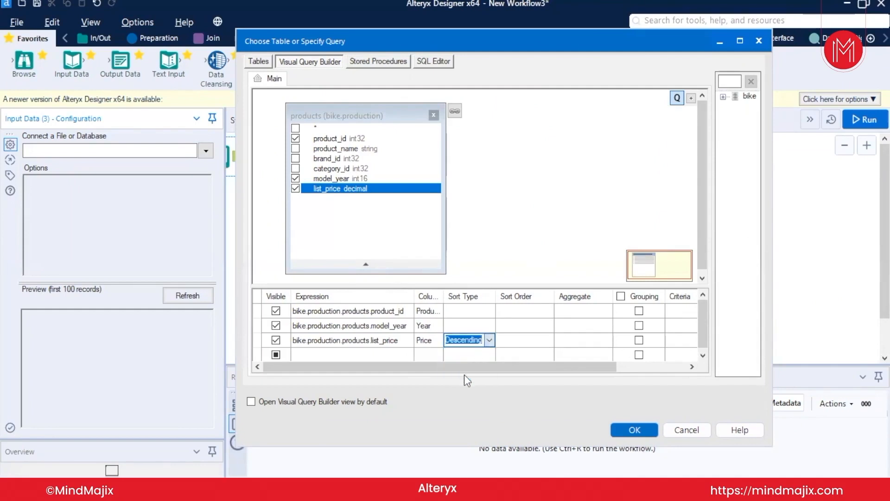
left_click(523, 339)
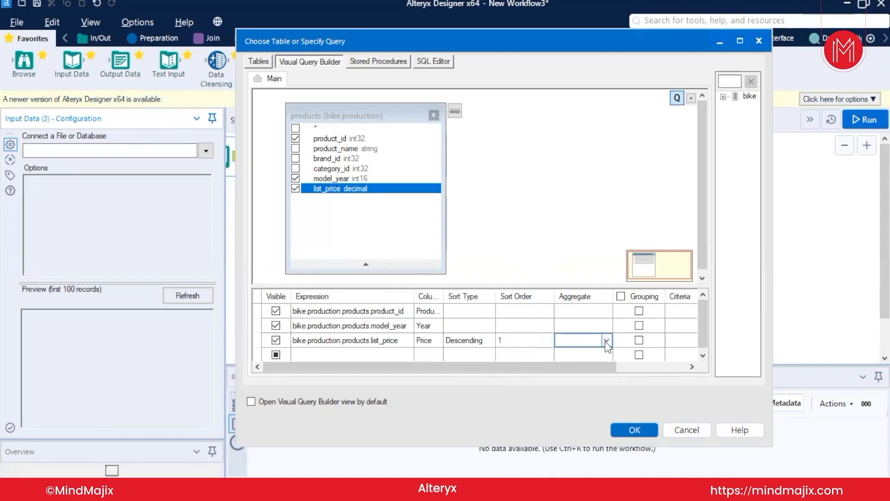
left_click(606, 340)
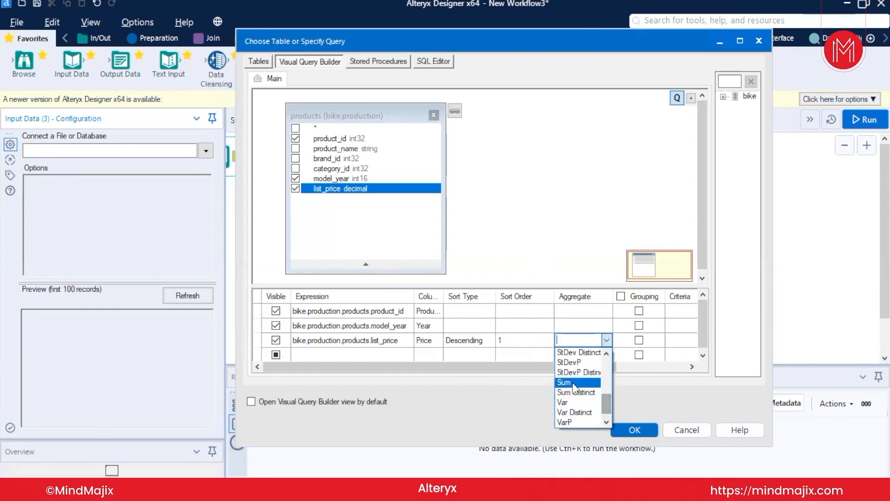
left_click(563, 382)
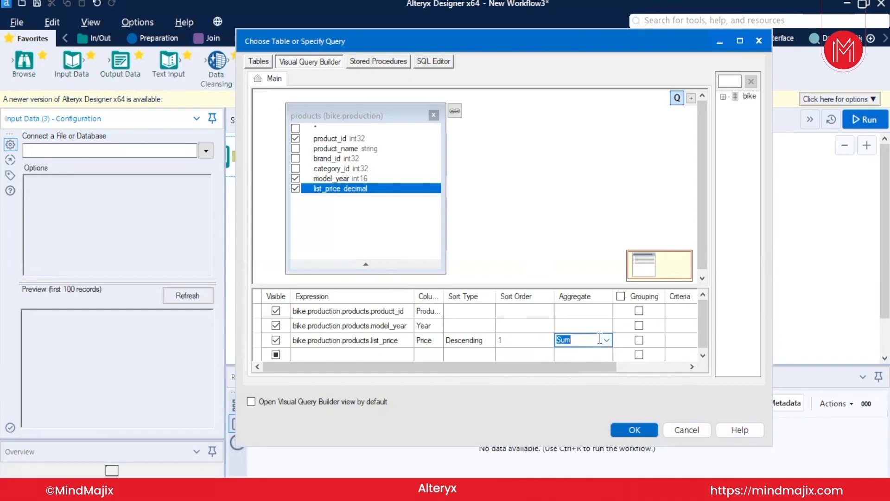
left_click(606, 339)
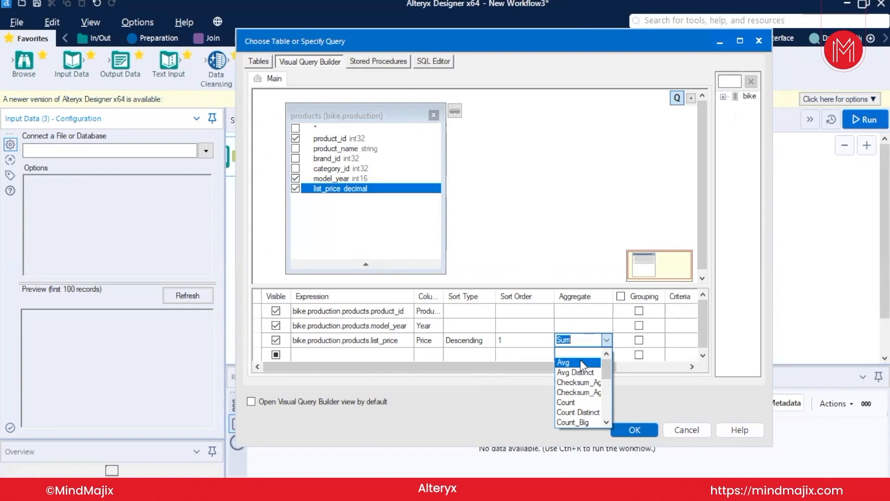
mouse_move(575, 372)
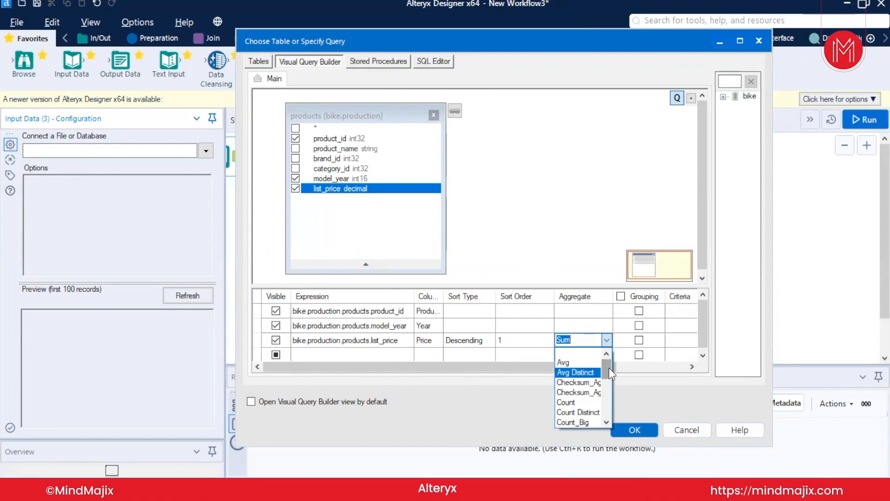
scroll("down", 3)
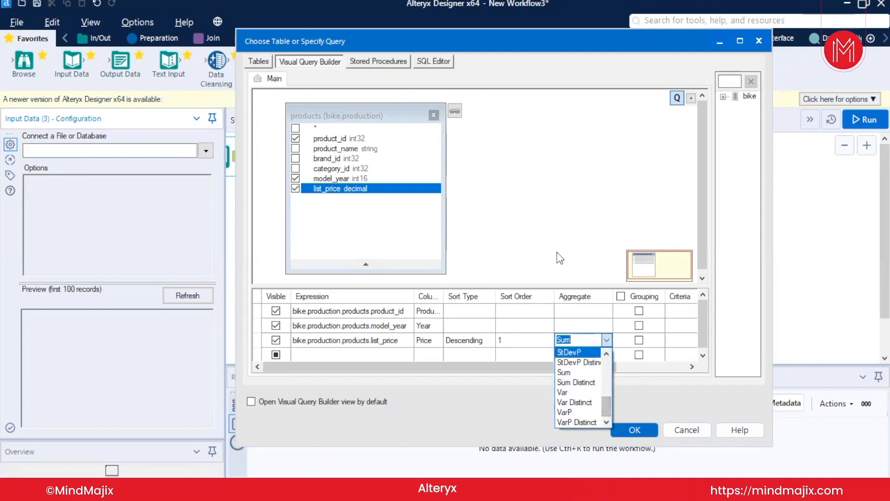
left_click(563, 371)
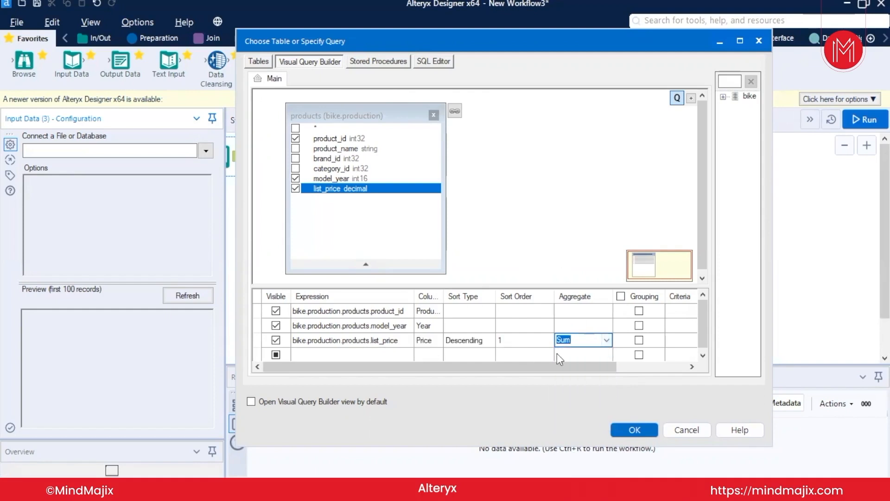
mouse_move(599, 321)
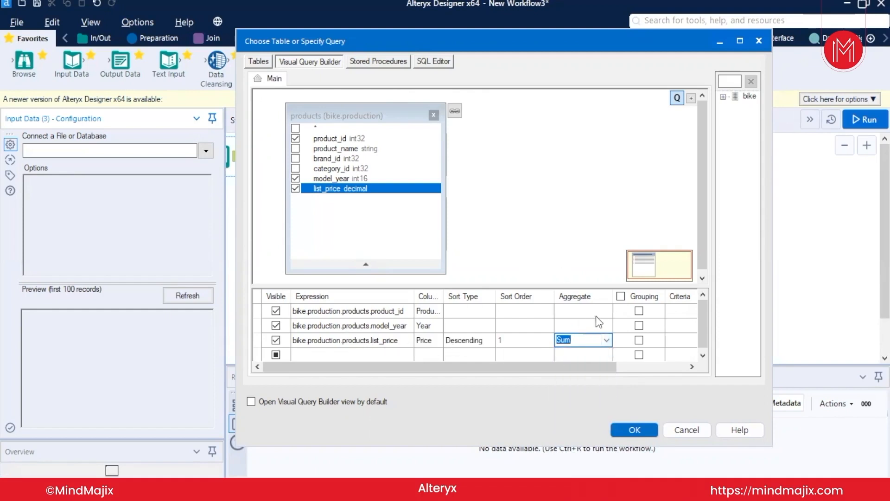
Turn on Grouping and group by product_id and model_year.
left_click(621, 296)
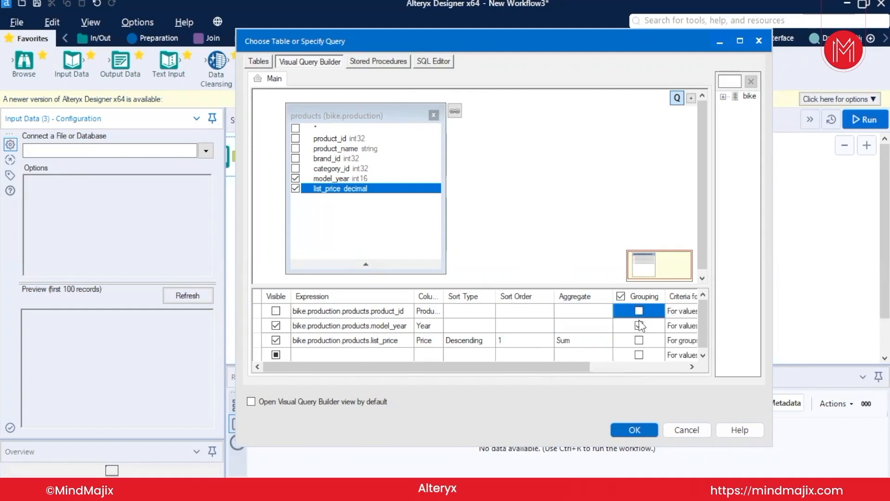
left_click(638, 311)
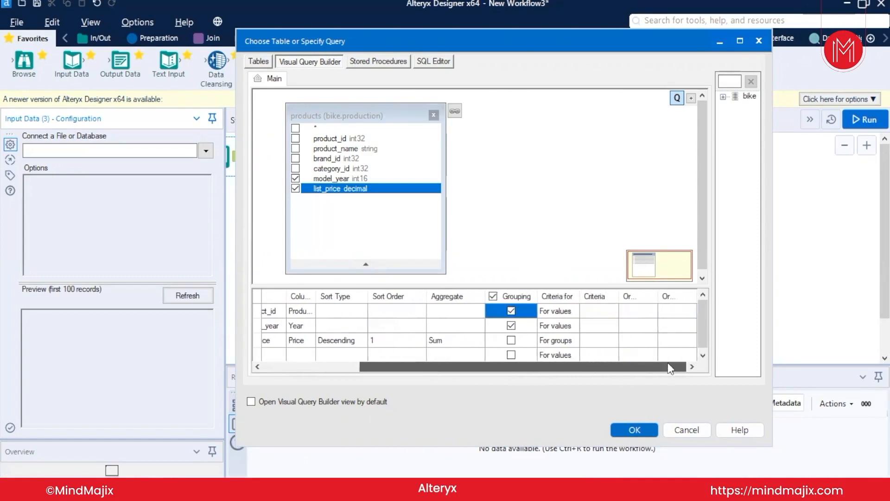
left_click(553, 310)
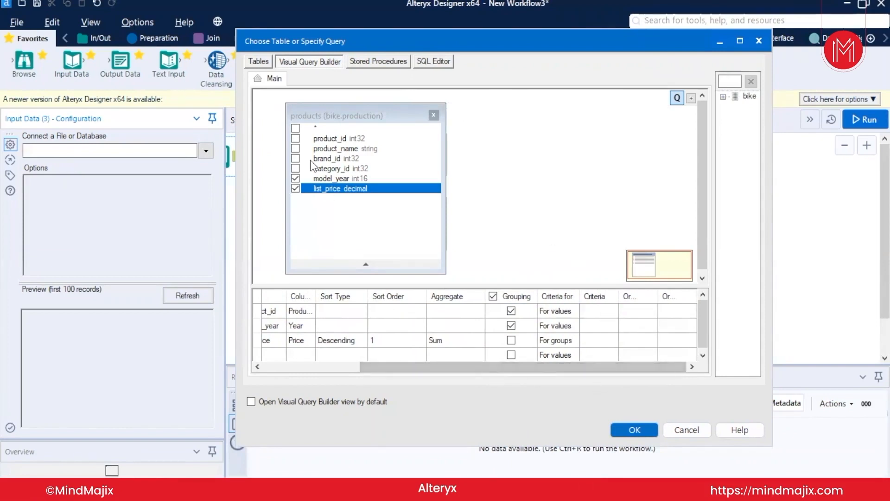
left_click(634, 430)
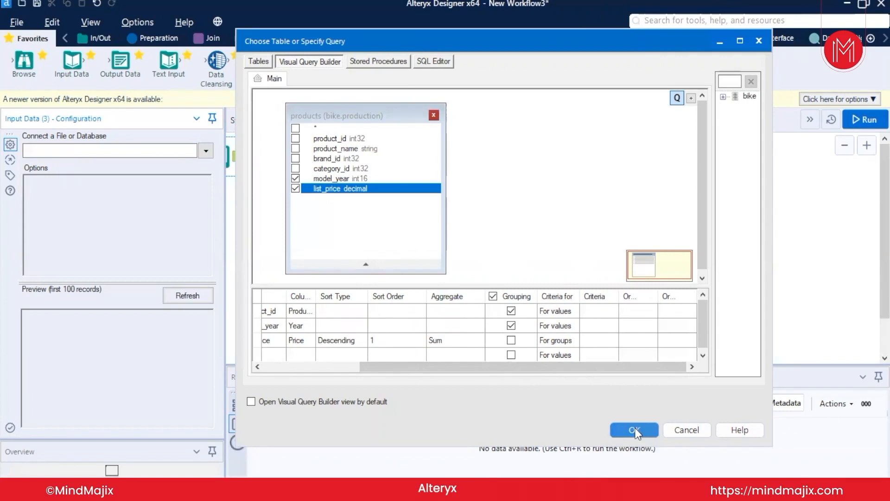
Accept the built query and set the Record Limit to 10, keeping ODBC Database format.
left_click(634, 430)
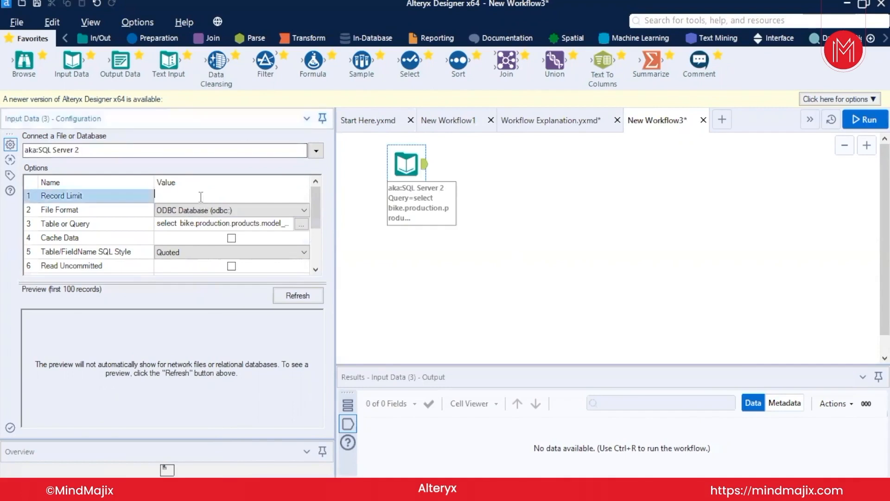
type("100")
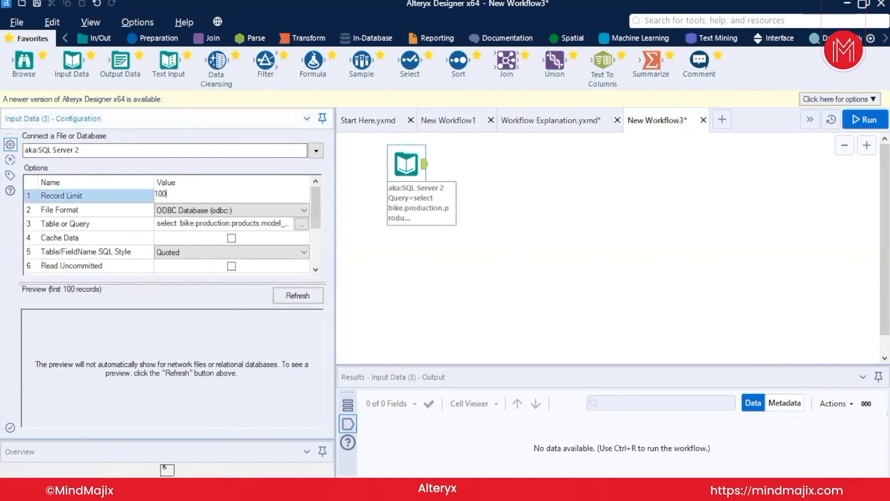
key("Backspace")
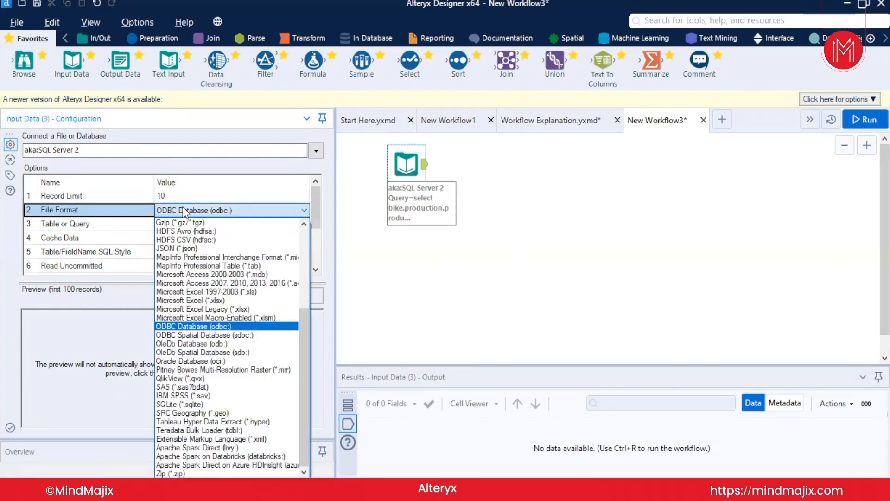
left_click(194, 326)
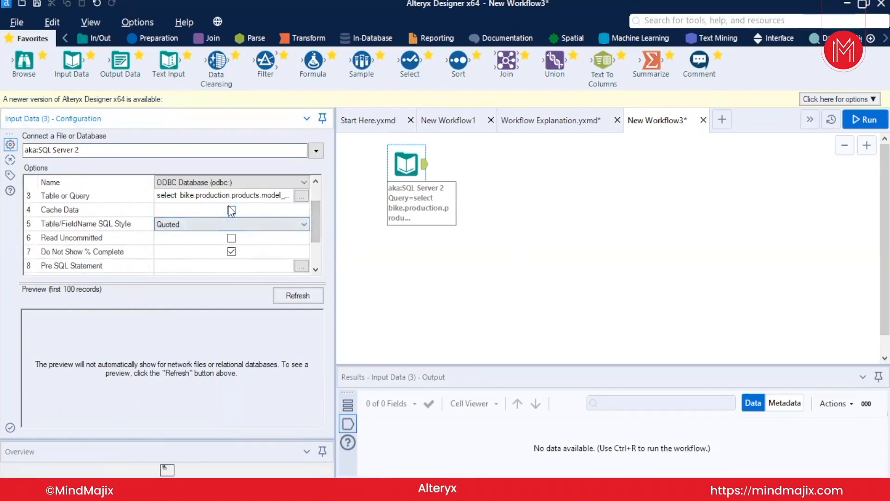
Enable Cache Data and Read Uncommitted, keeping Quoted name style.
left_click(230, 209)
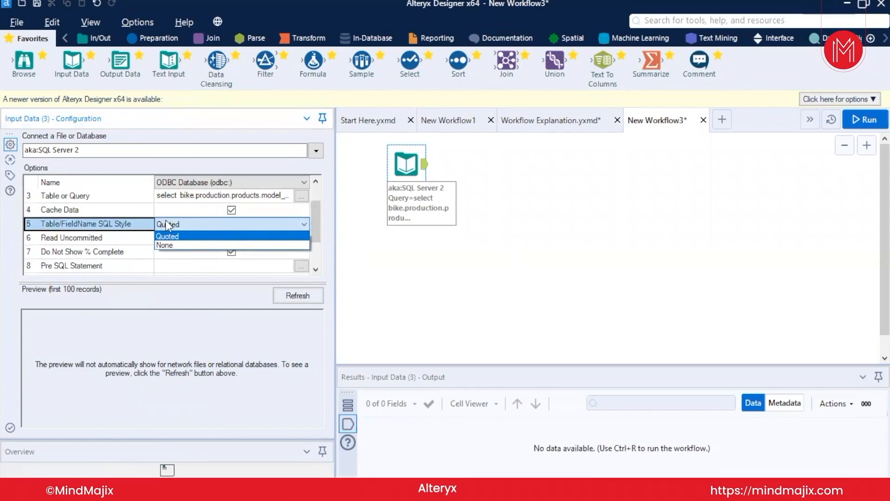
left_click(168, 236)
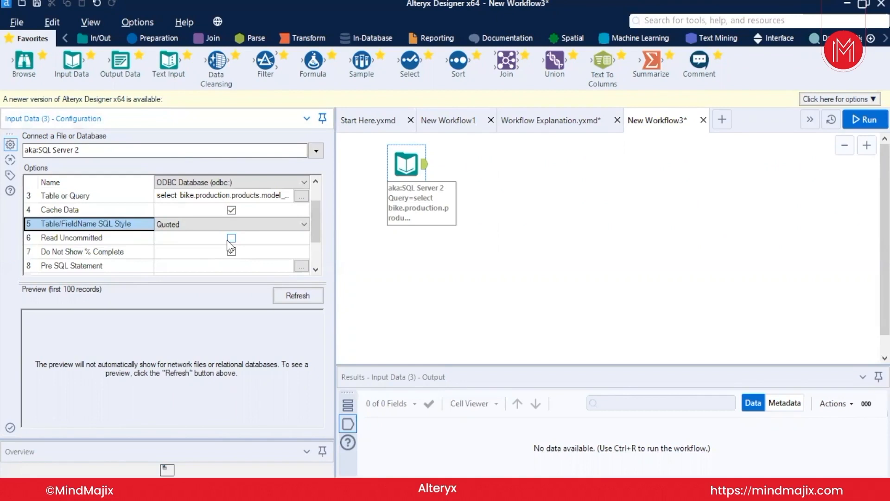
left_click(231, 238)
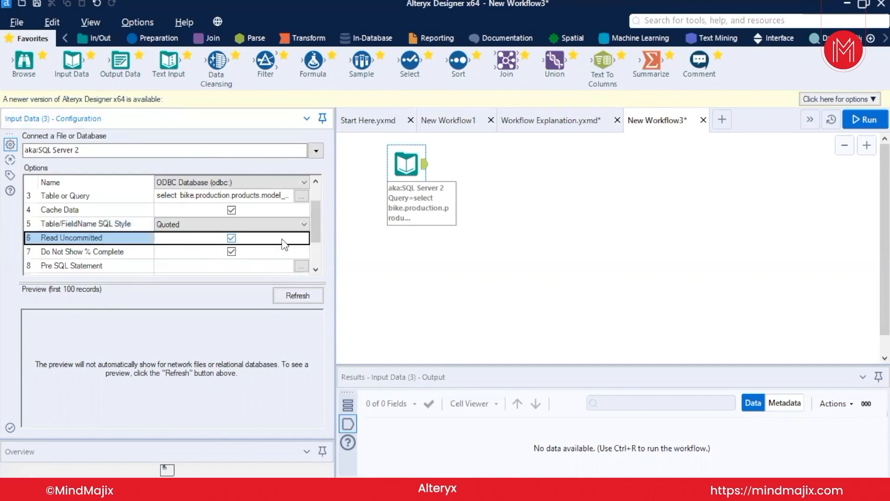
scroll("down", 3)
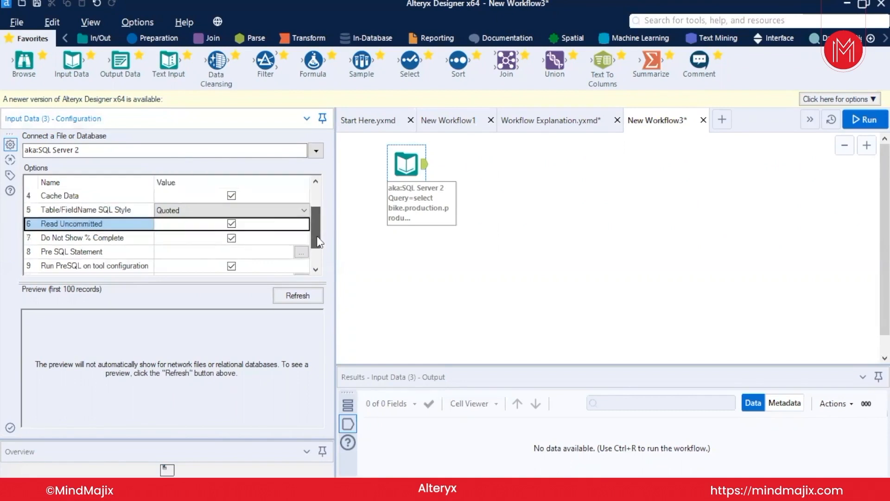
scroll("down", 3)
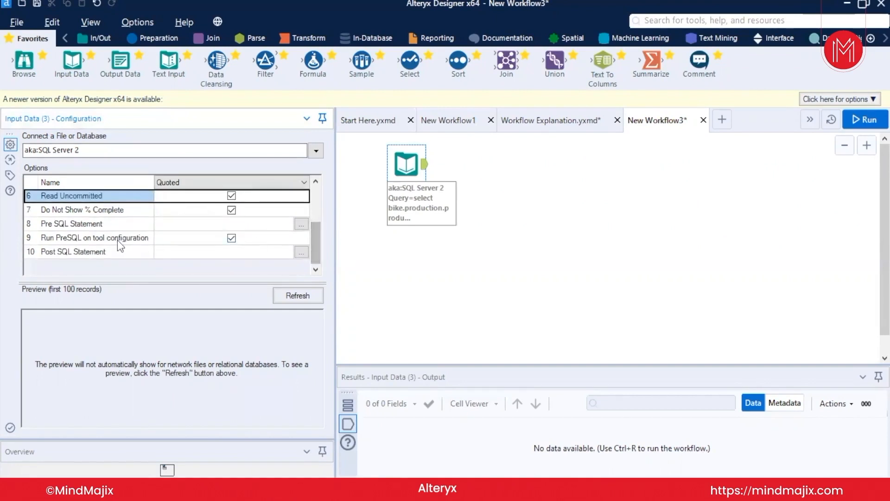
mouse_move(108, 227)
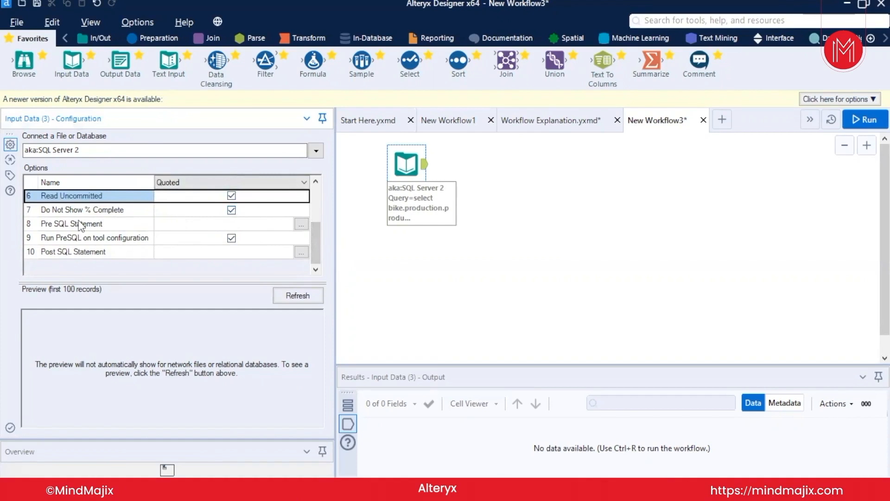
mouse_move(309, 245)
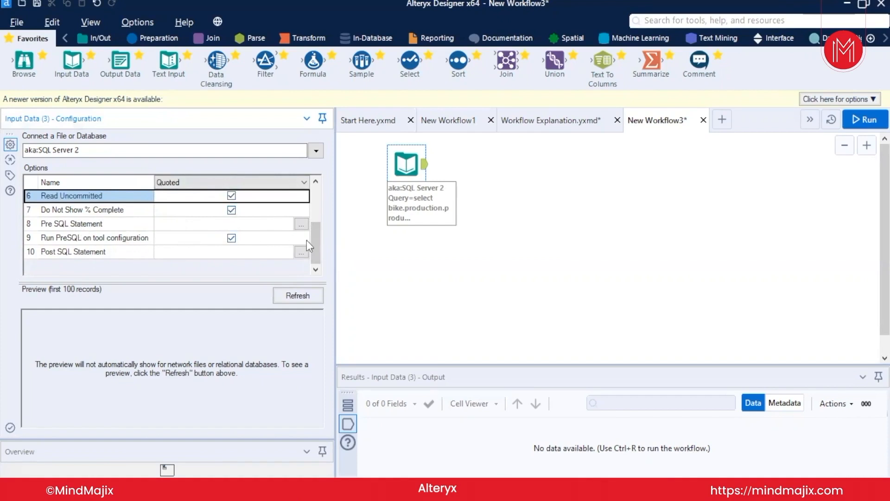
mouse_move(317, 248)
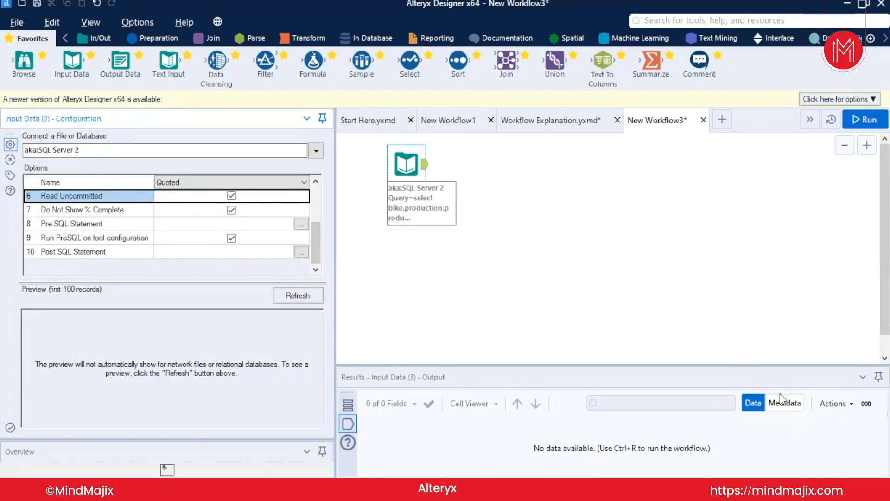
Switch to SSMS to view the sorted grouped query's 321-row results.
left_click(865, 119)
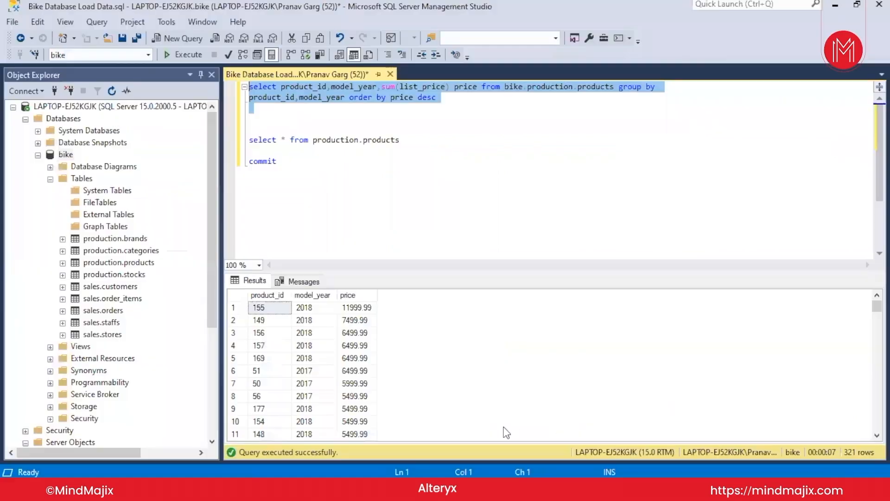
mouse_move(336, 296)
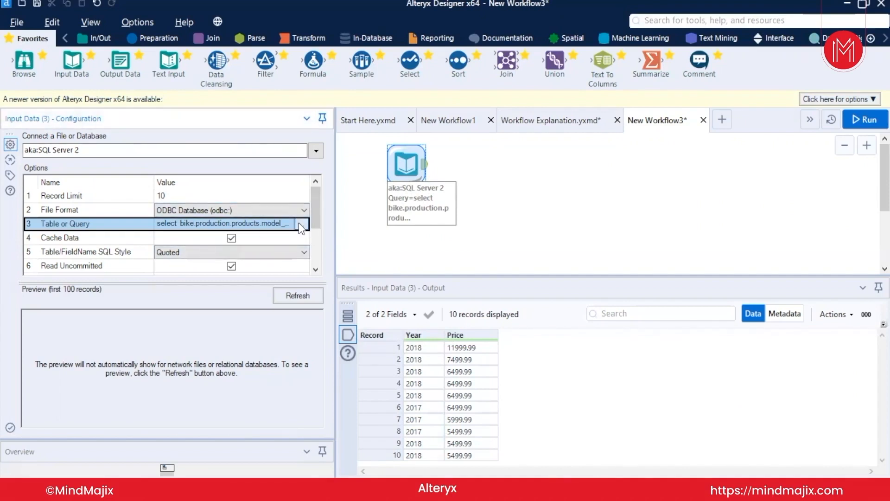
In the Visual Query Builder, tick product_id and check the Stored Procedures tab.
left_click(304, 223)
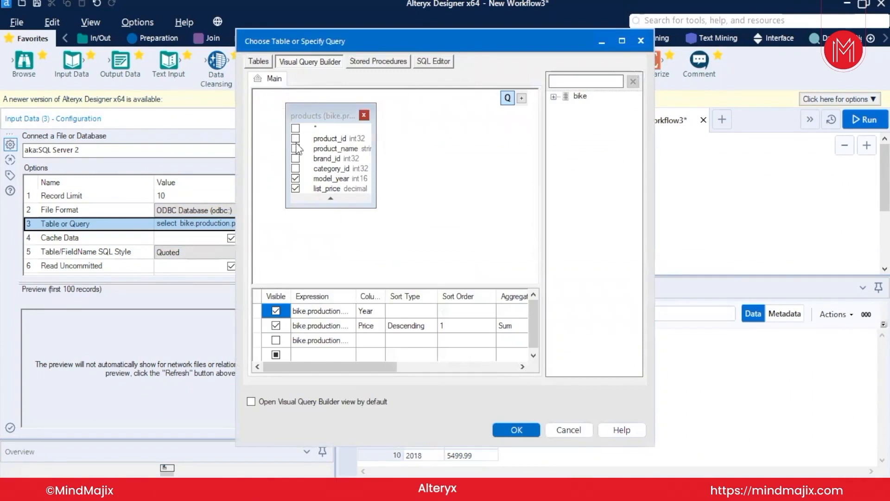
left_click(296, 138)
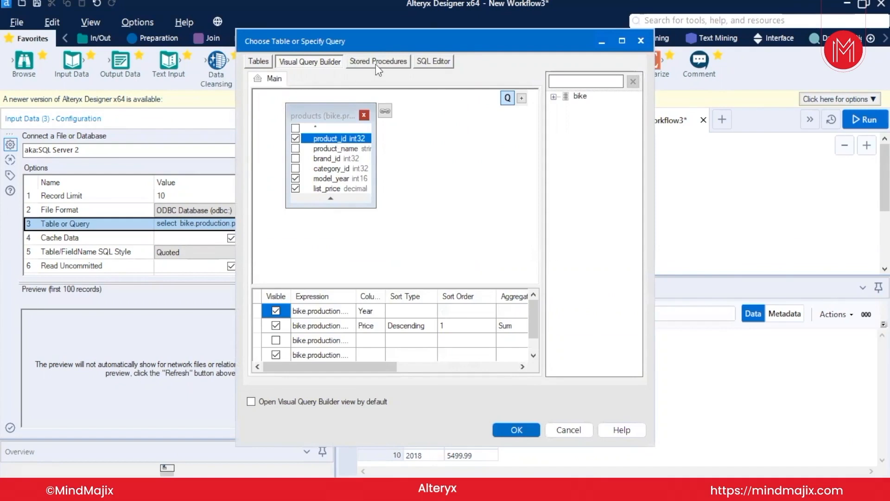
left_click(377, 62)
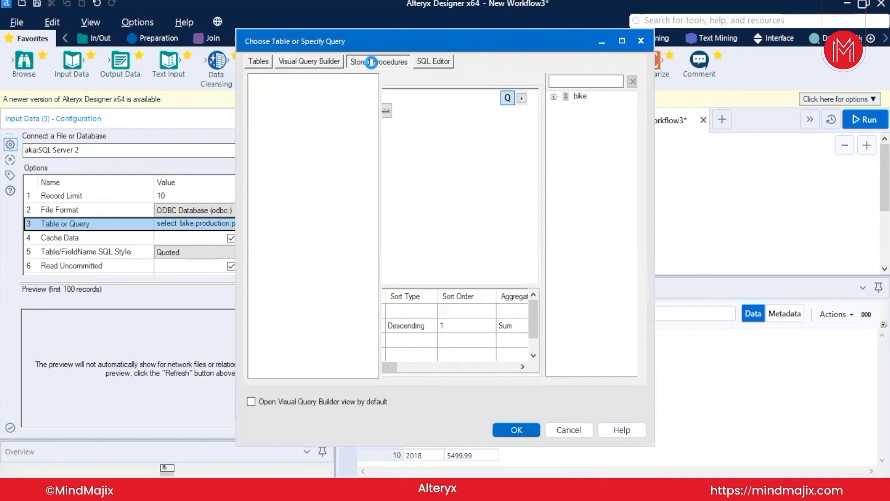
left_click(379, 61)
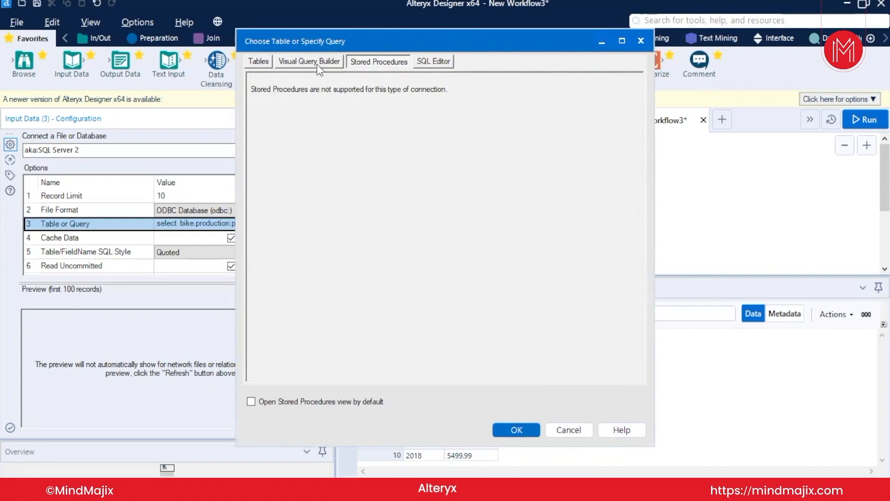
left_click(309, 62)
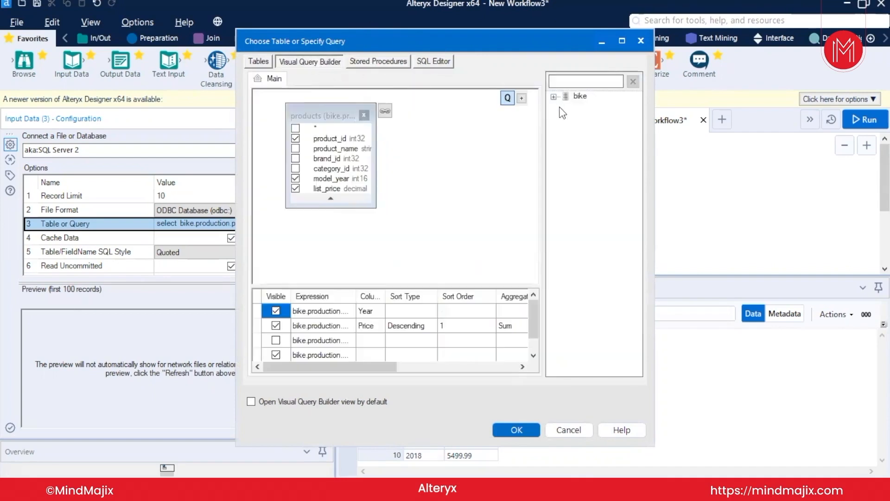
Expand the bike database's sales and production schemas, then confirm the query with OK.
left_click(554, 96)
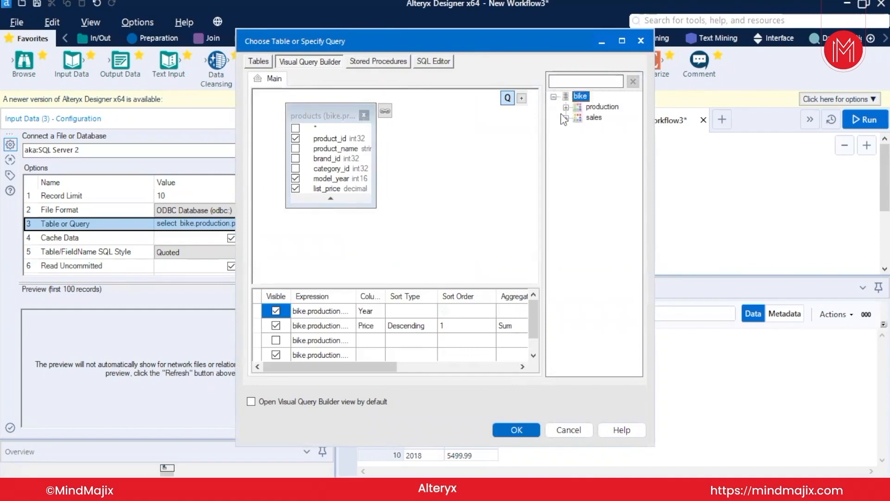
left_click(567, 117)
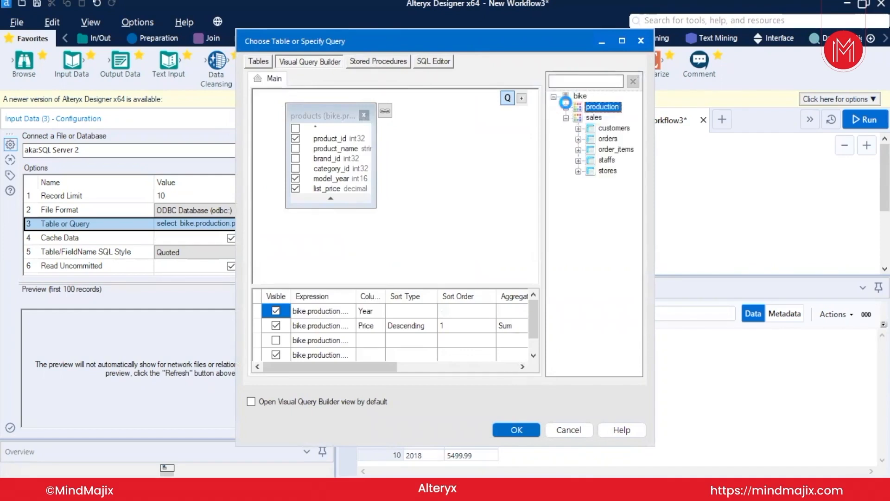
left_click(575, 107)
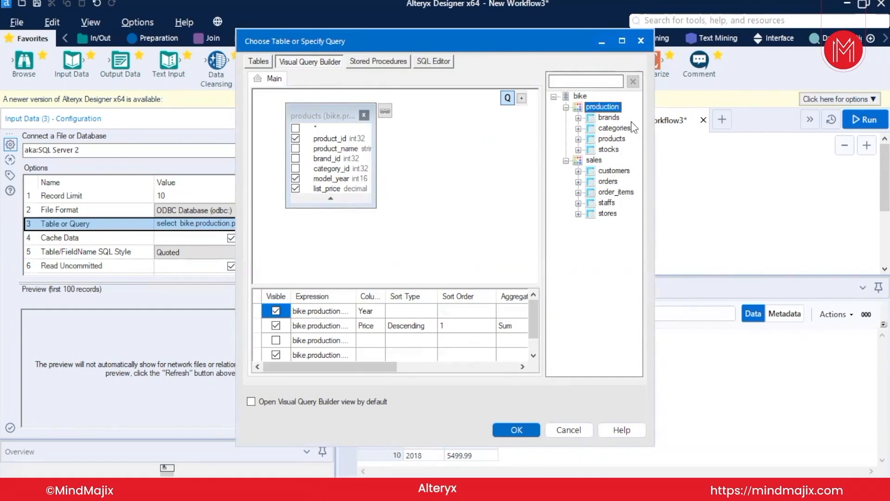
mouse_move(652, 232)
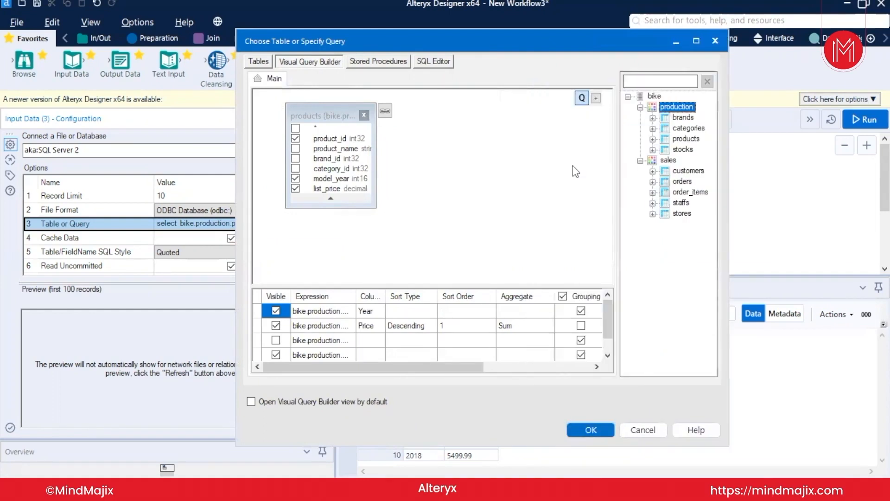
mouse_move(667, 127)
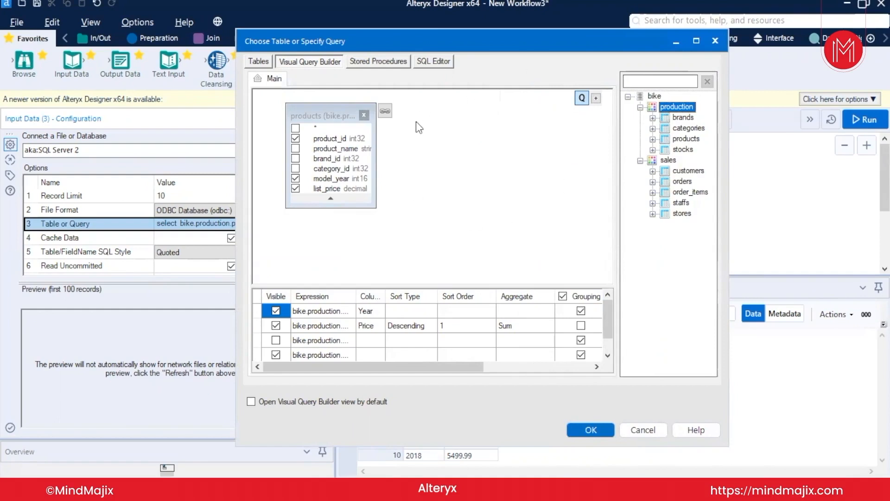
left_click(590, 429)
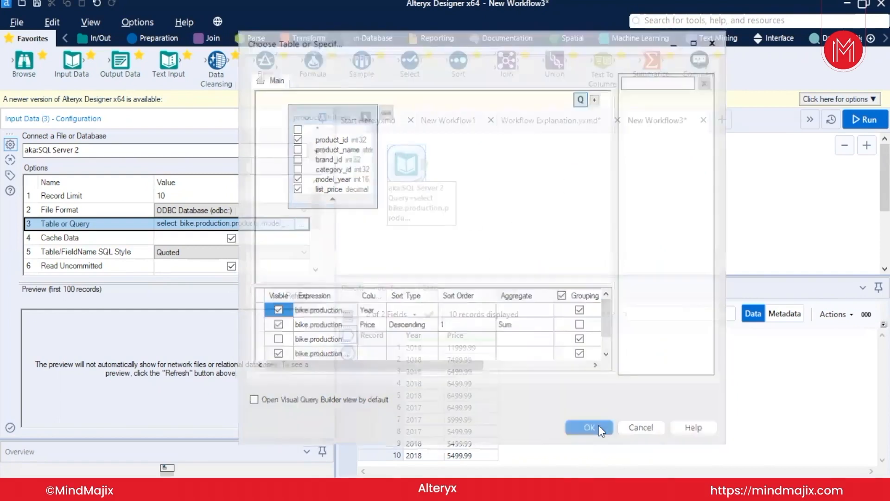
Run the New Workflow3 workflow.
left_click(589, 427)
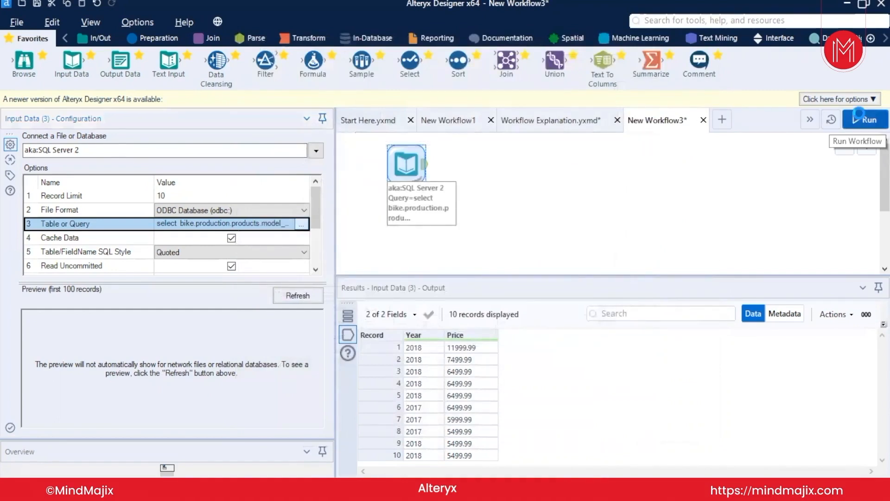
left_click(863, 120)
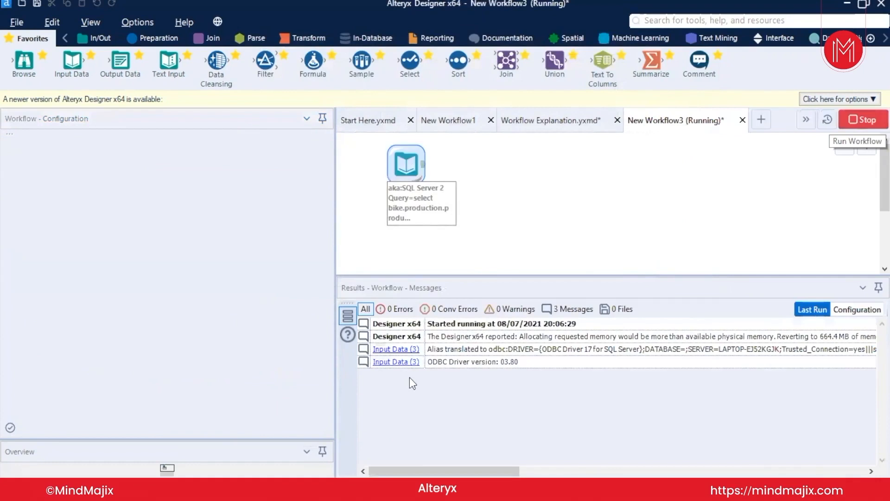